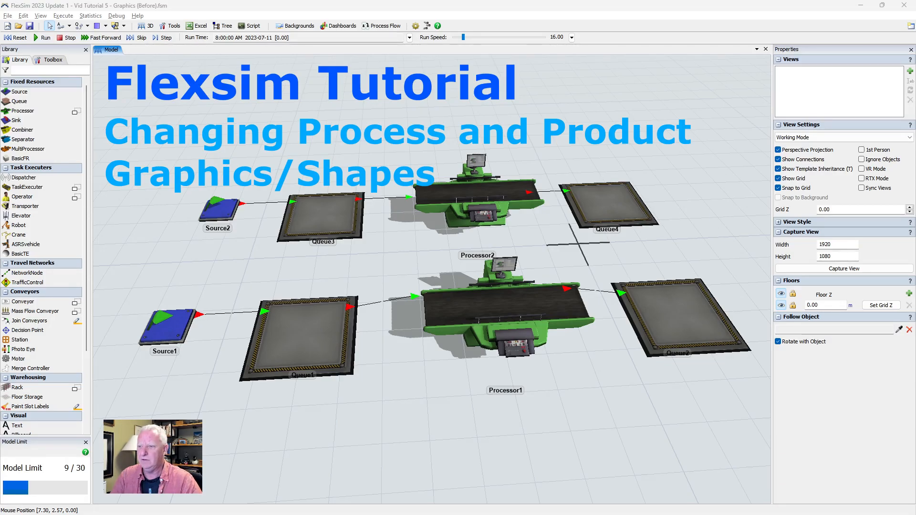
{"action": "mouse_move", "coordinate": [239, 150]}
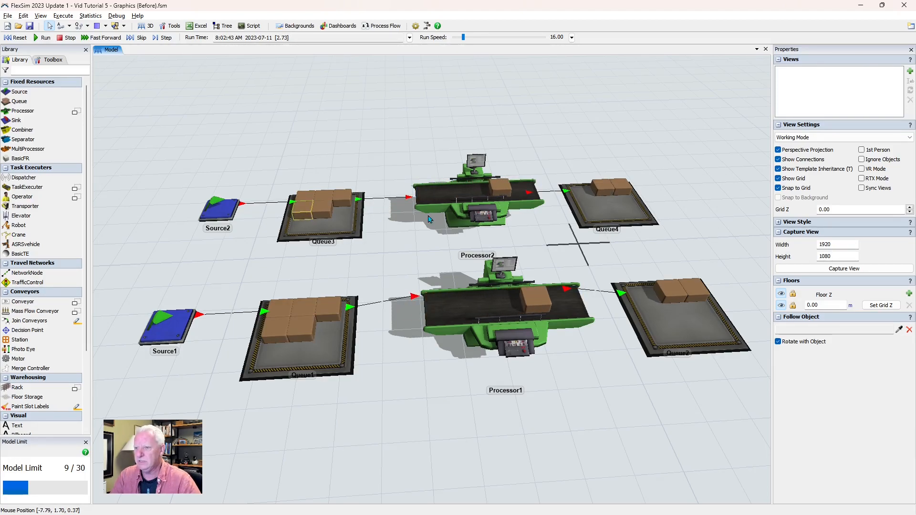
Run the two-line model so boxes flow through both processors, then reset it to empty.
{"action": "left_click", "coordinate": [467, 198]}
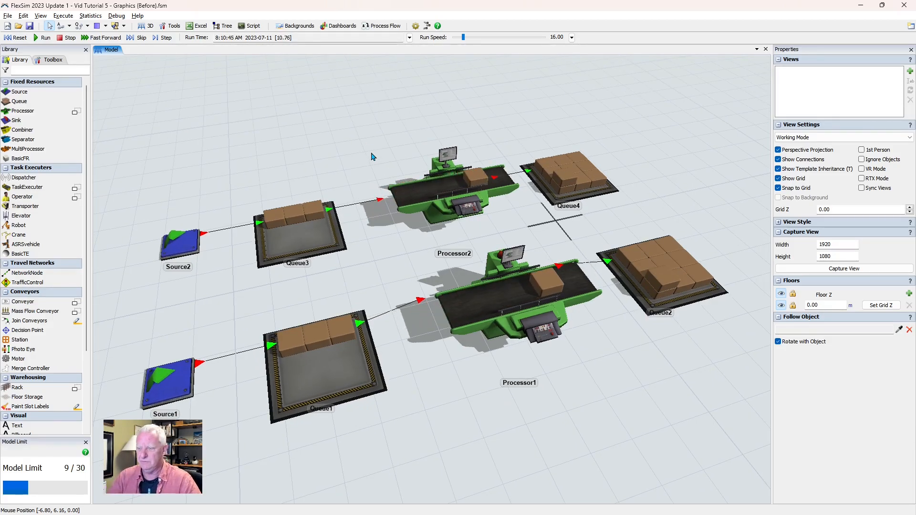
{"action": "right_click", "coordinate": [373, 158]}
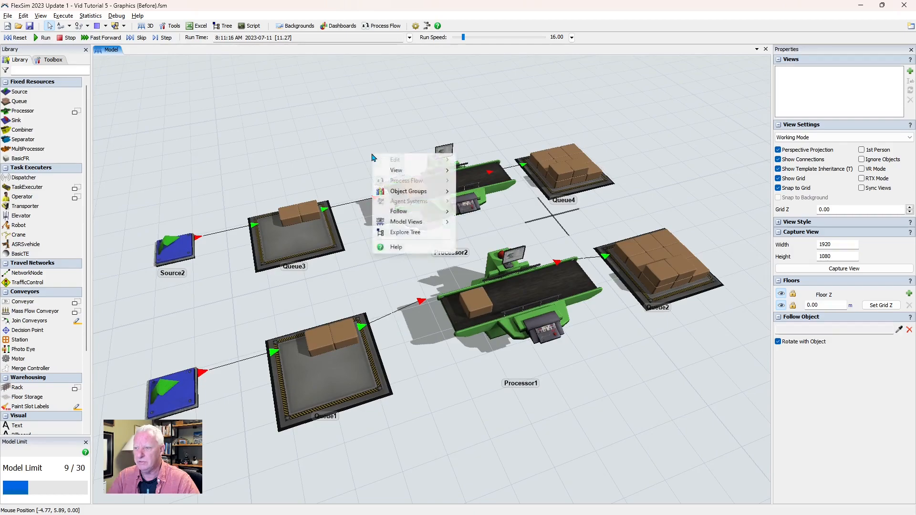
{"action": "left_click", "coordinate": [341, 145]}
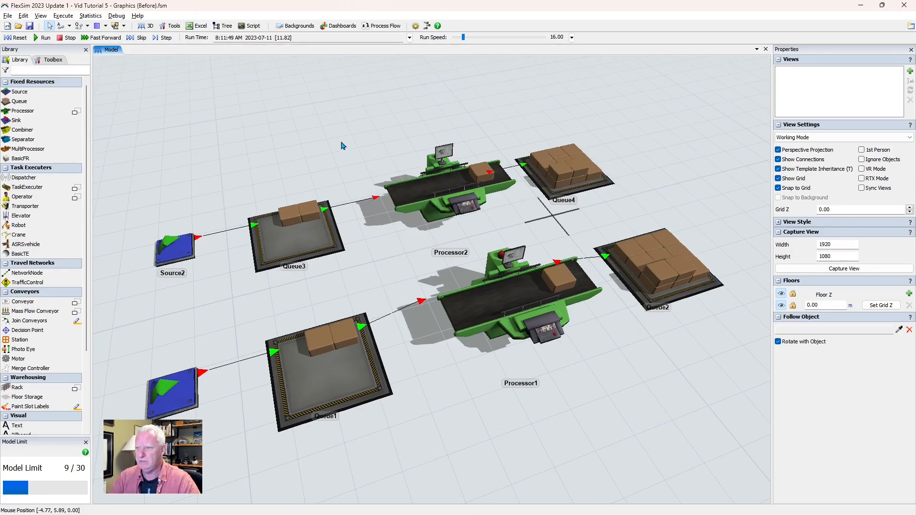
{"action": "left_click", "coordinate": [45, 37]}
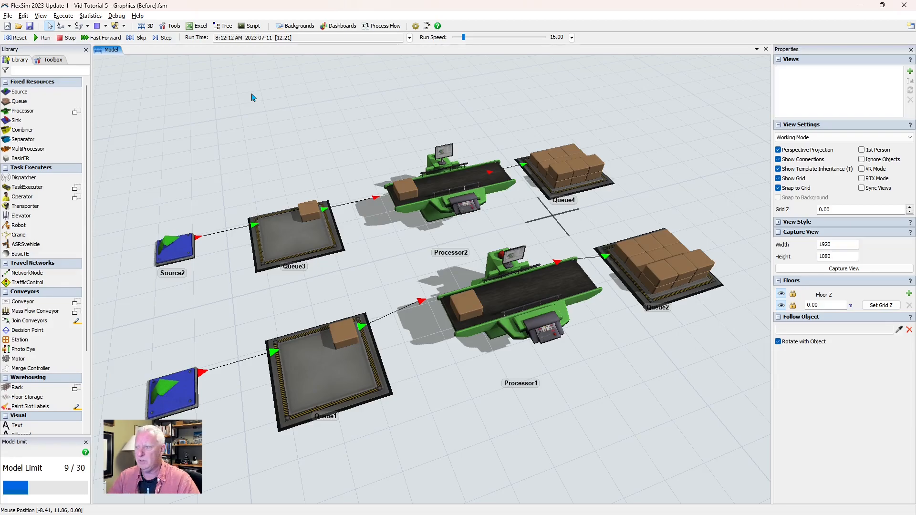
{"action": "left_click", "coordinate": [18, 38]}
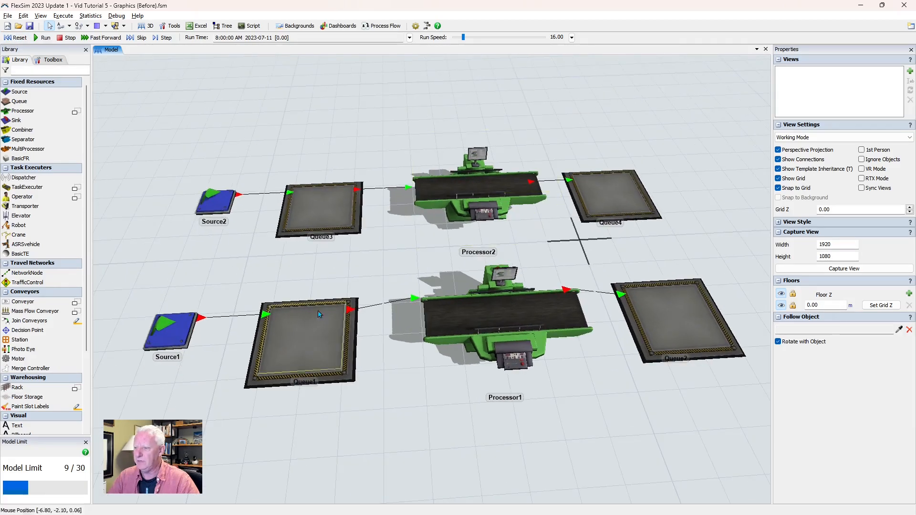
Select Processor2 to show its properties and current 3D shape file.
{"action": "left_click", "coordinate": [479, 187]}
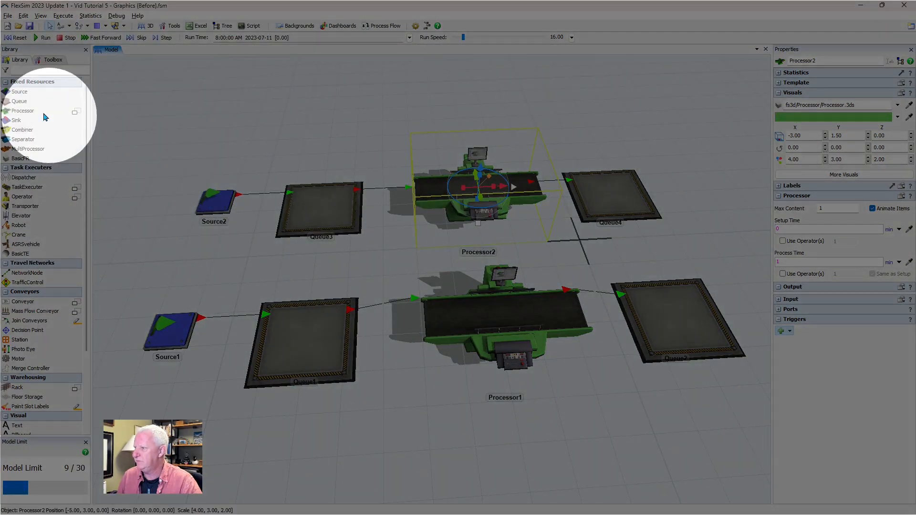
{"action": "mouse_move", "coordinate": [35, 149]}
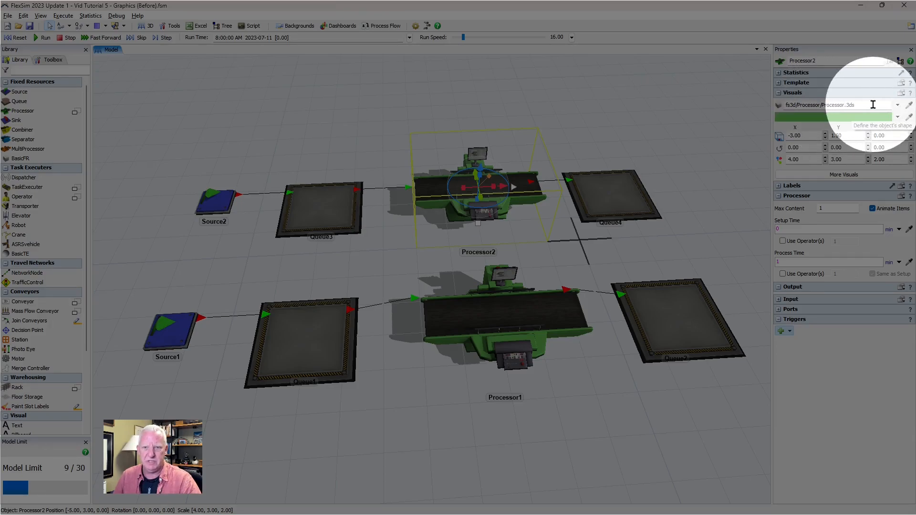
Change Processor2's shape to WorkbenchProcessor.fbx from Fixed Resources.
{"action": "left_click", "coordinate": [898, 105]}
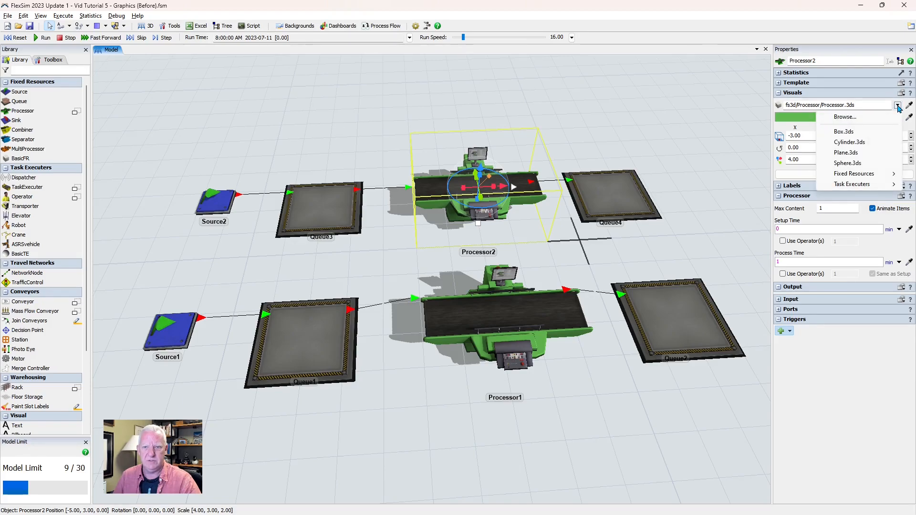
{"action": "mouse_move", "coordinate": [853, 173]}
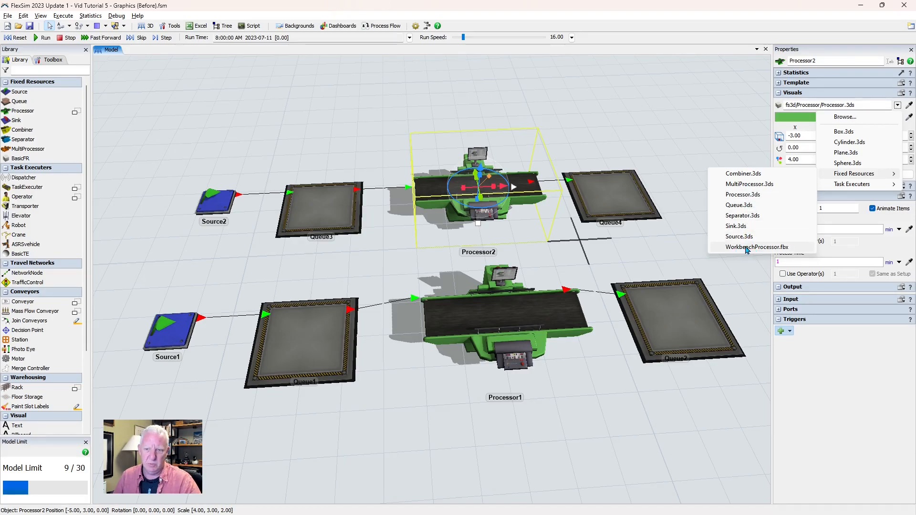
{"action": "left_click", "coordinate": [757, 247]}
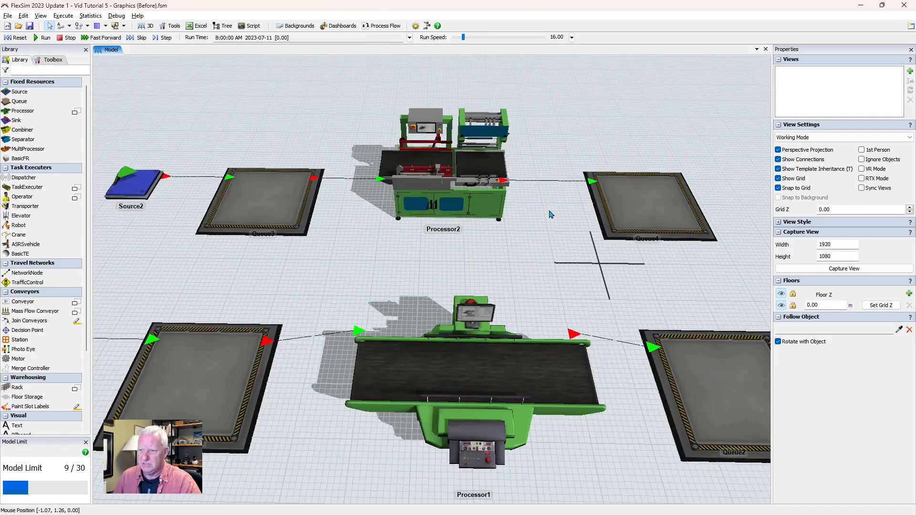
Run the model to send boxes through the workbench-styled Processor2, then reset.
{"action": "right_click", "coordinate": [550, 215]}
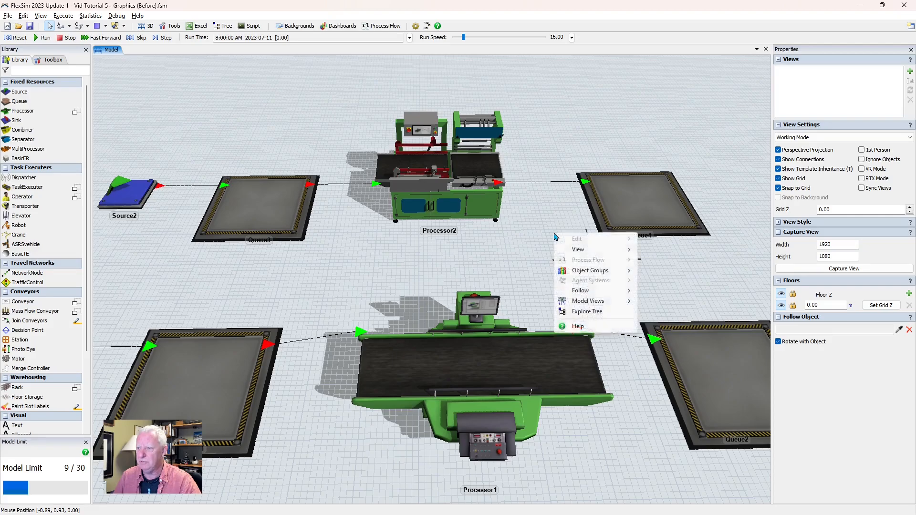
{"action": "mouse_move", "coordinate": [217, 112]}
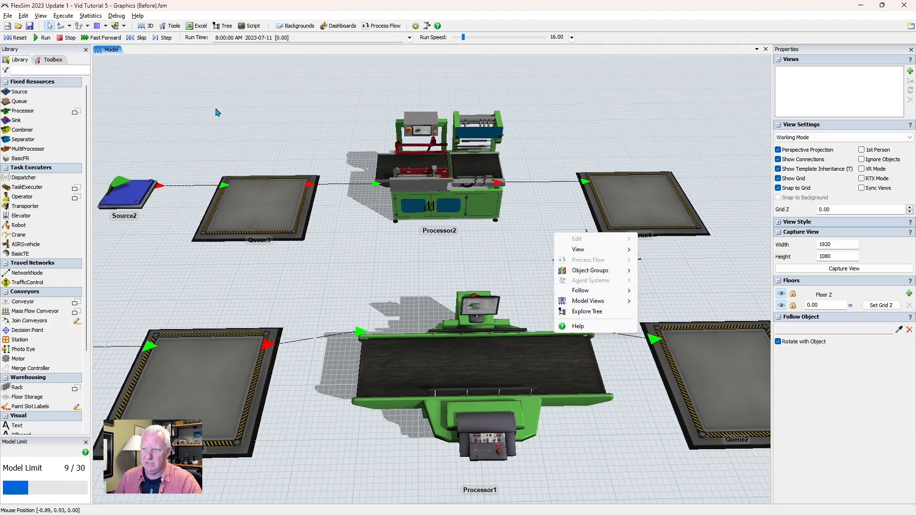
{"action": "mouse_move", "coordinate": [212, 110]}
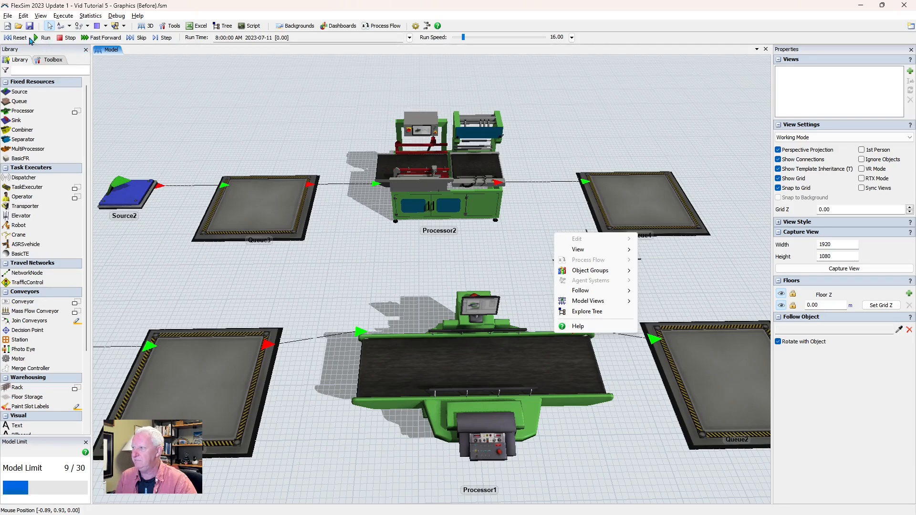
{"action": "left_click", "coordinate": [45, 38]}
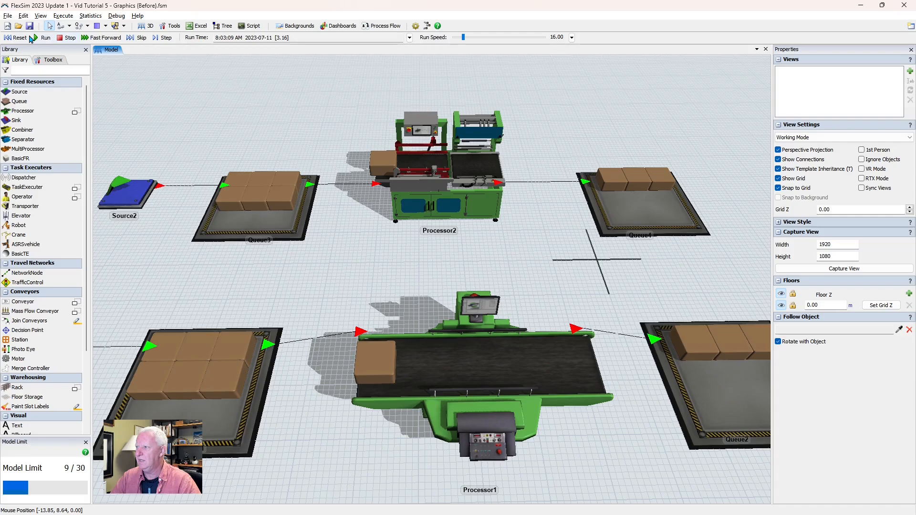
{"action": "left_click", "coordinate": [19, 38]}
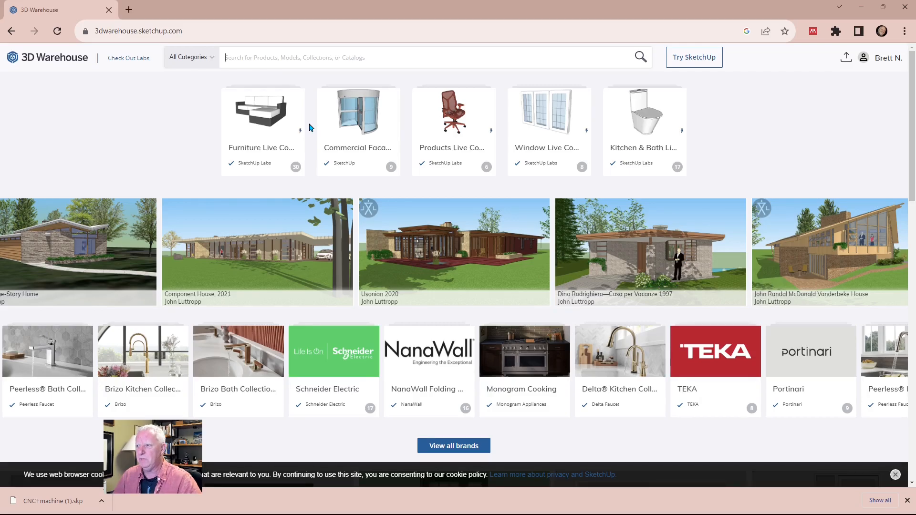
{"action": "mouse_move", "coordinate": [181, 123]}
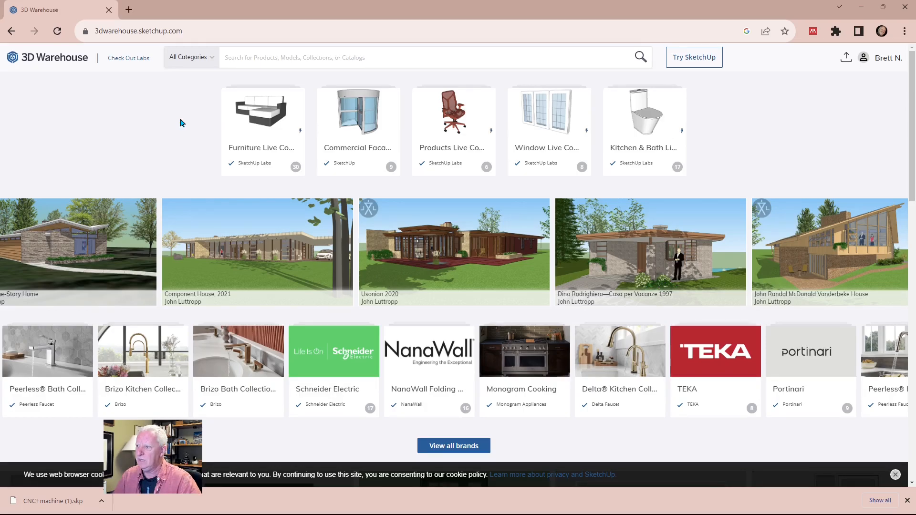
Search 3D Warehouse for 'cnc machine' and scroll the product results.
{"action": "type", "text": "cnc"}
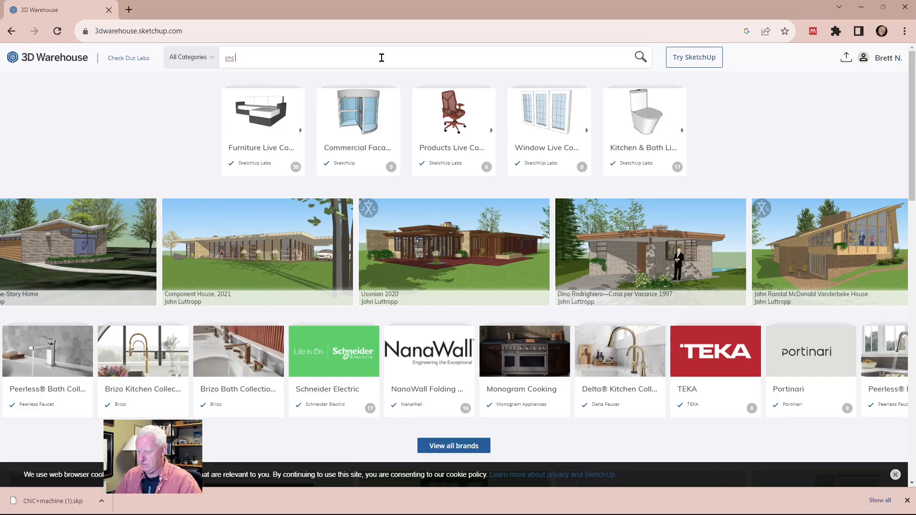
{"action": "type", "text": "machine"}
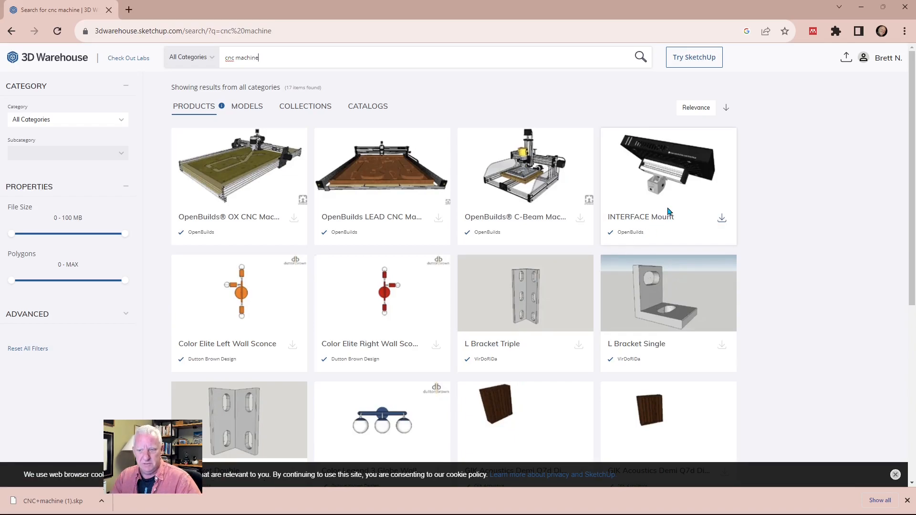
{"action": "scroll", "scroll_direction": "down", "scroll_amount": 3}
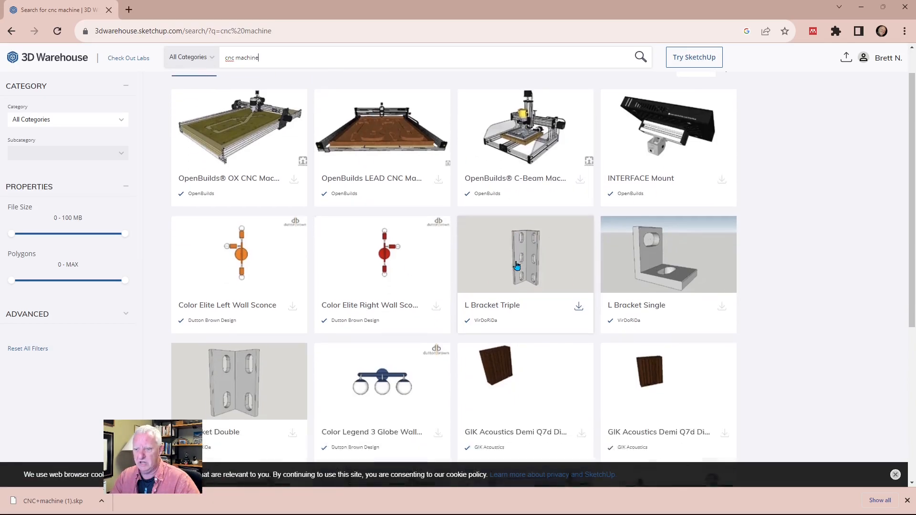
{"action": "scroll", "scroll_direction": "down", "scroll_amount": 3}
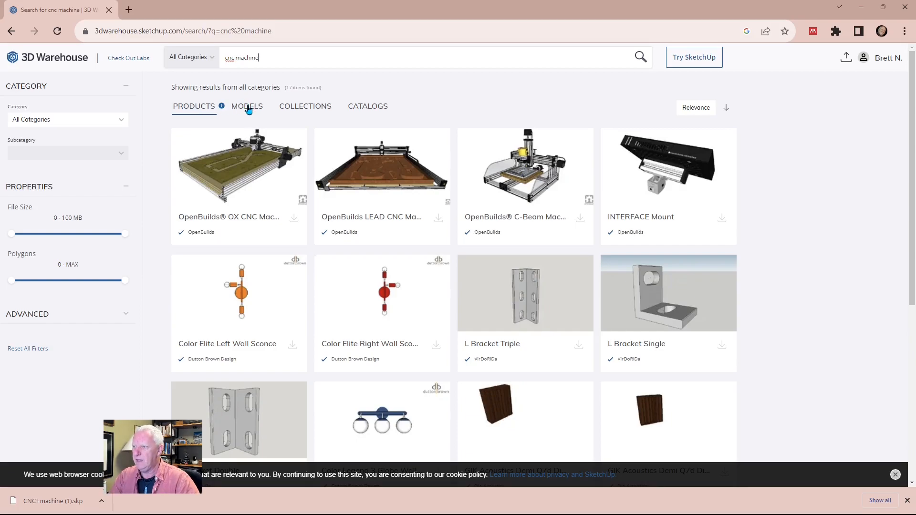
{"action": "left_click", "coordinate": [247, 106]}
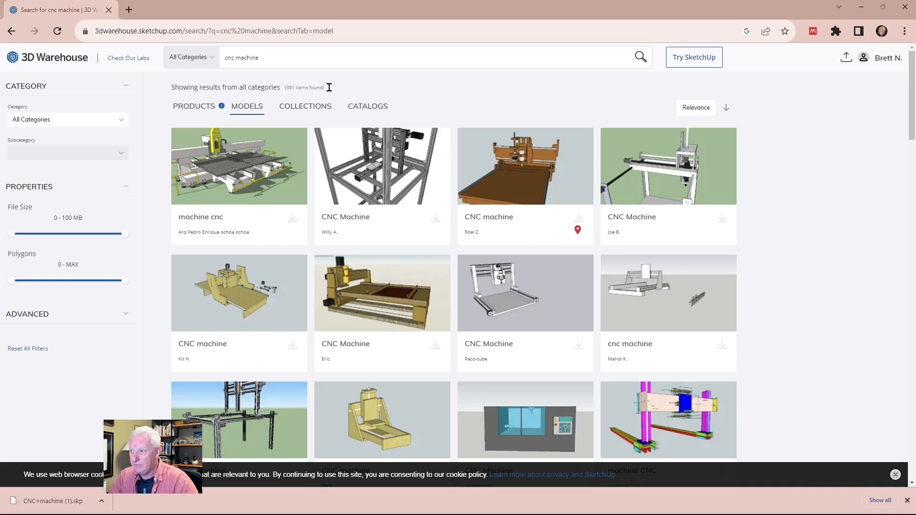
{"action": "mouse_move", "coordinate": [344, 137]}
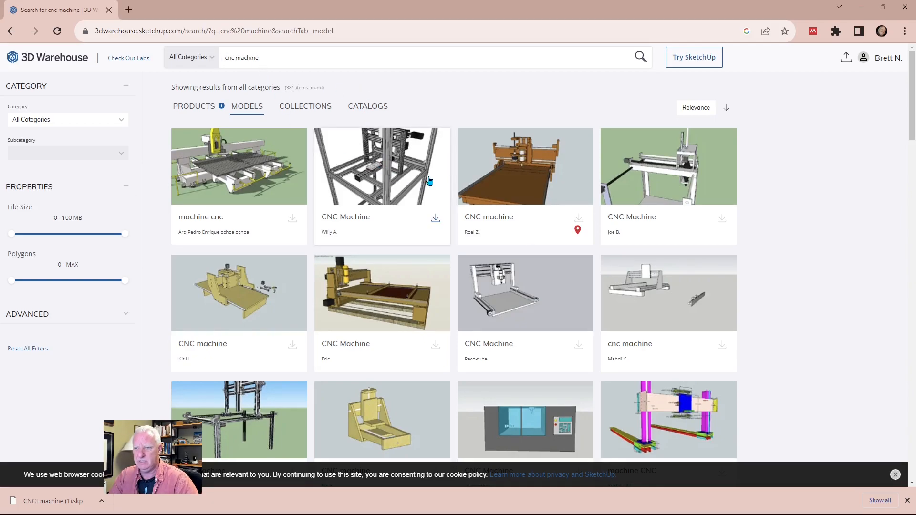
{"action": "scroll", "scroll_direction": "down", "scroll_amount": 3}
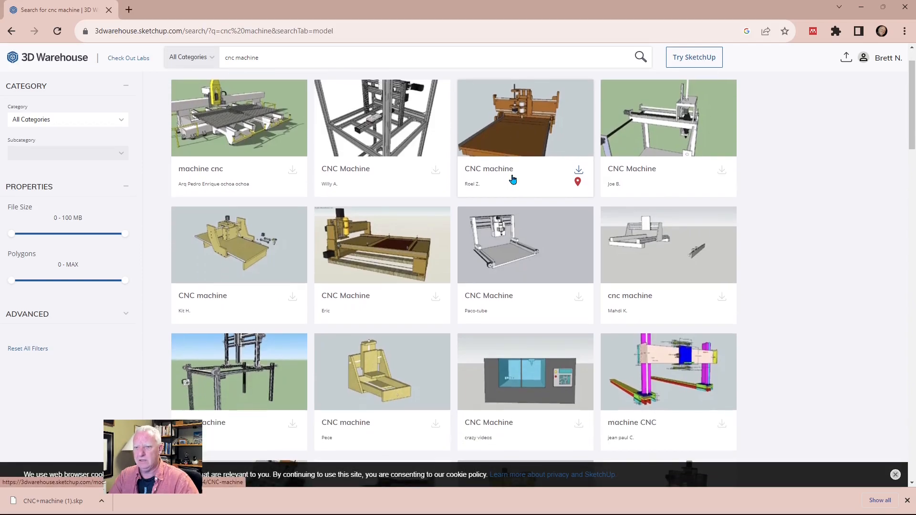
{"action": "scroll", "scroll_direction": "down", "scroll_amount": 3}
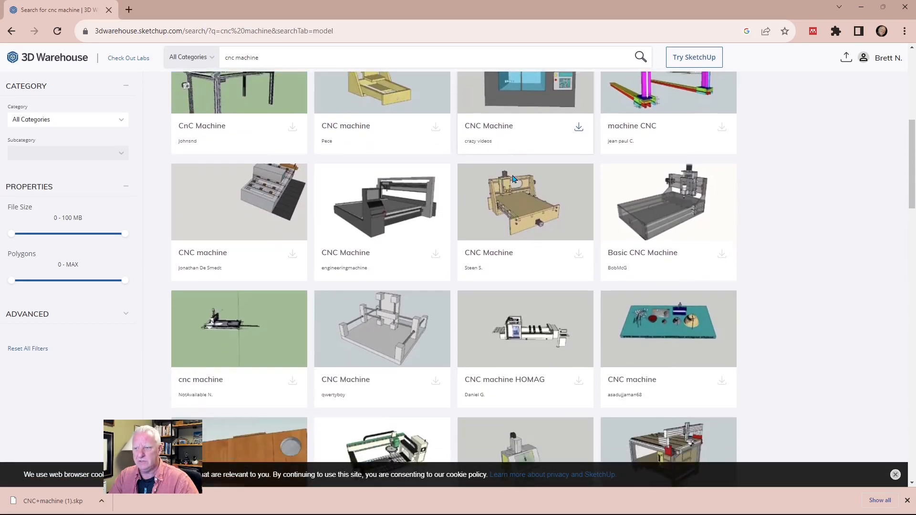
{"action": "scroll", "scroll_direction": "down", "scroll_amount": 3}
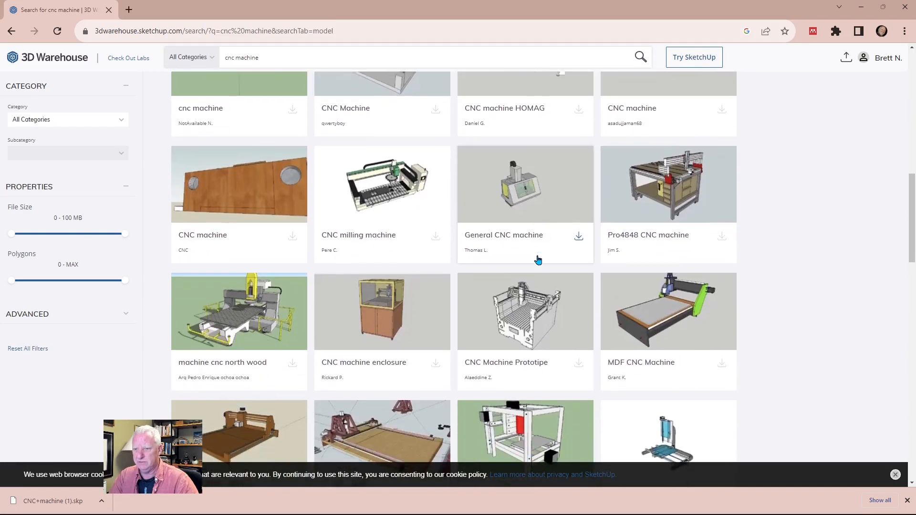
{"action": "scroll", "scroll_direction": "down", "scroll_amount": 3}
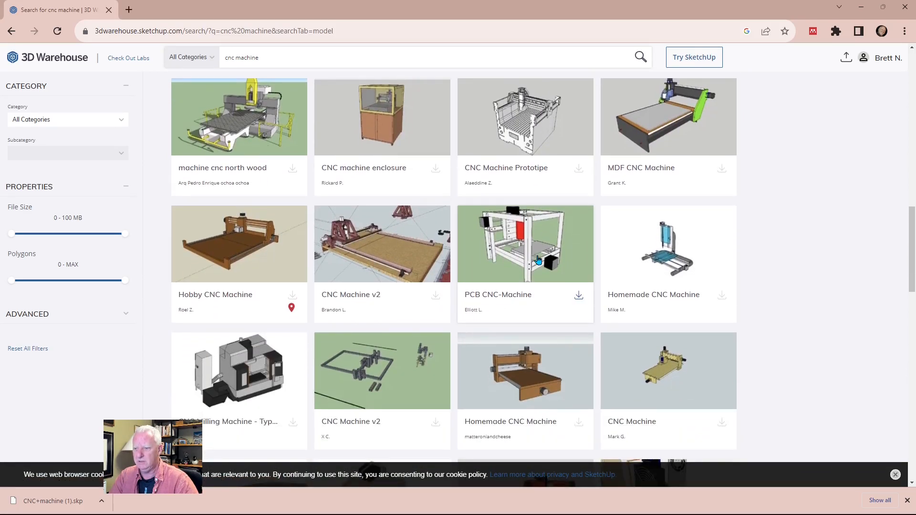
{"action": "scroll", "scroll_direction": "down", "scroll_amount": 3}
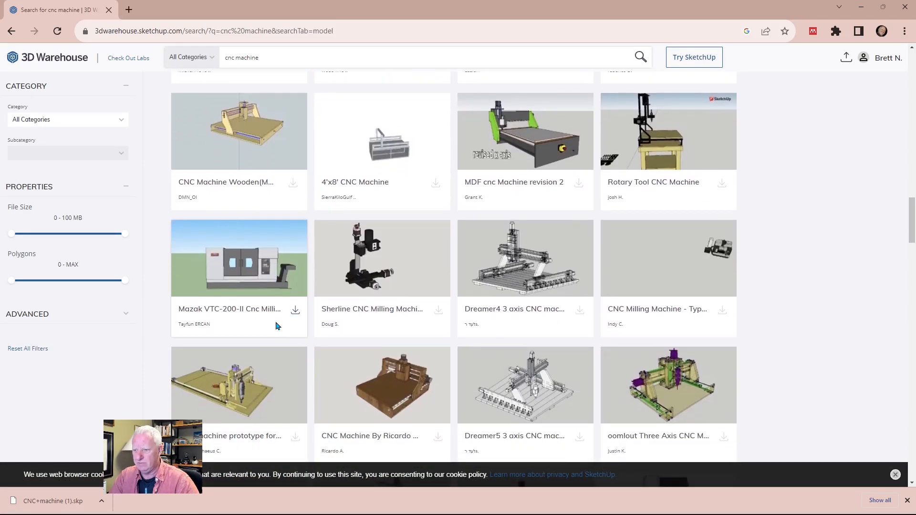
{"action": "mouse_move", "coordinate": [553, 285]}
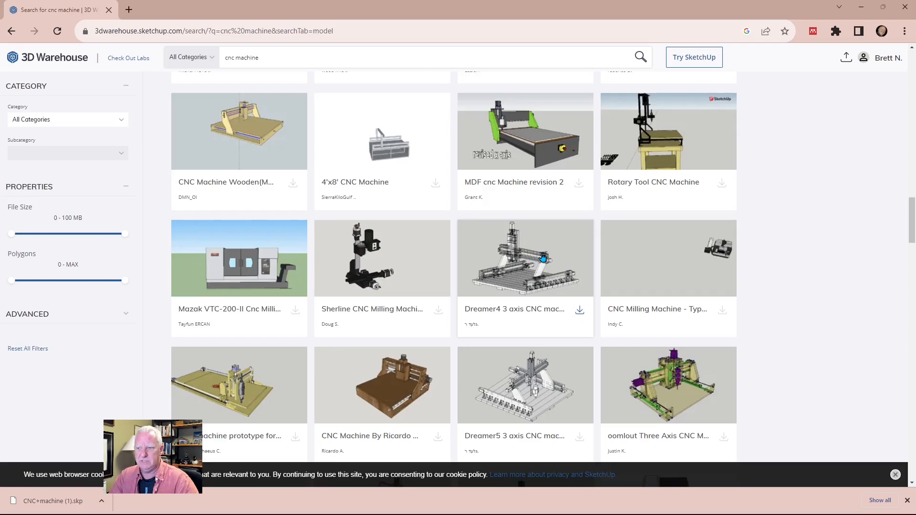
{"action": "mouse_move", "coordinate": [555, 260]}
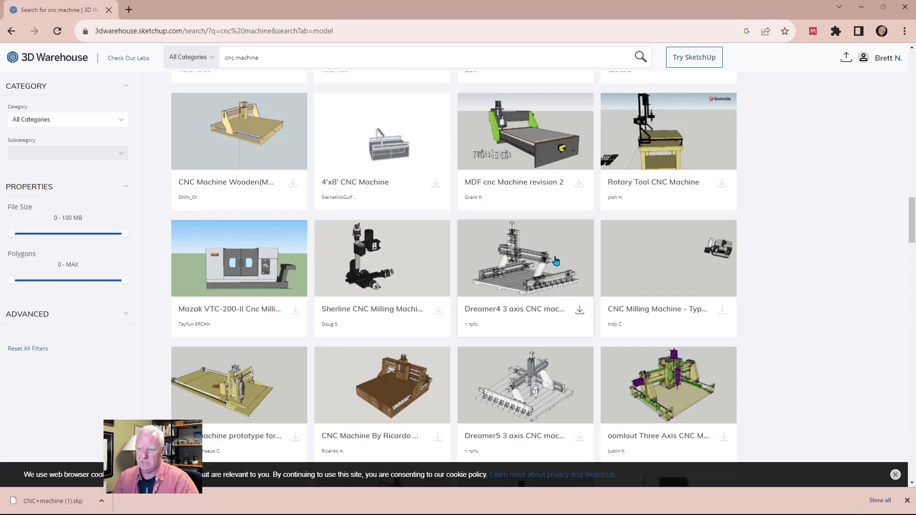
{"action": "mouse_move", "coordinate": [506, 399]}
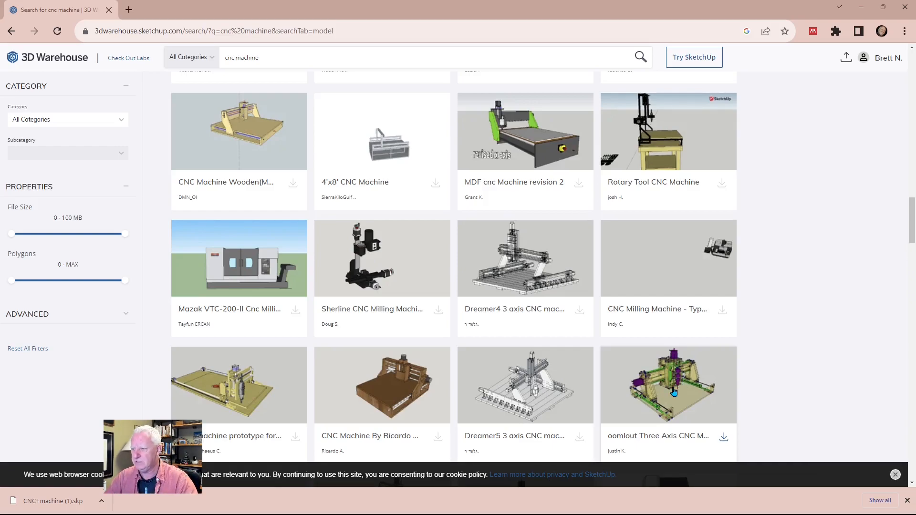
{"action": "mouse_move", "coordinate": [245, 269]}
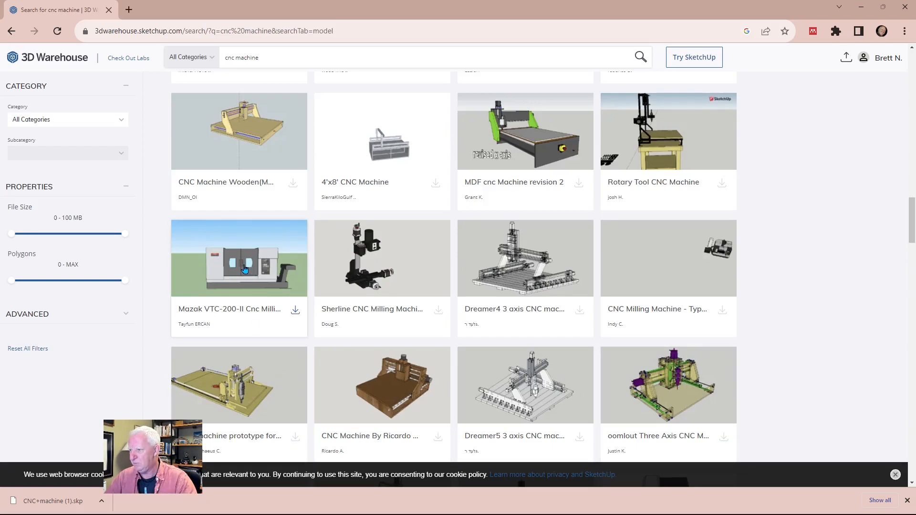
{"action": "scroll", "scroll_direction": "down", "scroll_amount": 3}
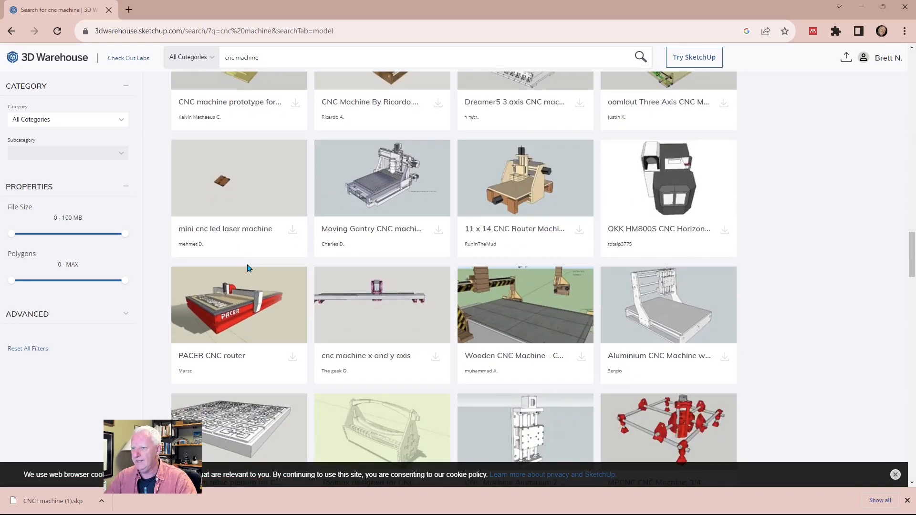
{"action": "mouse_move", "coordinate": [517, 186]}
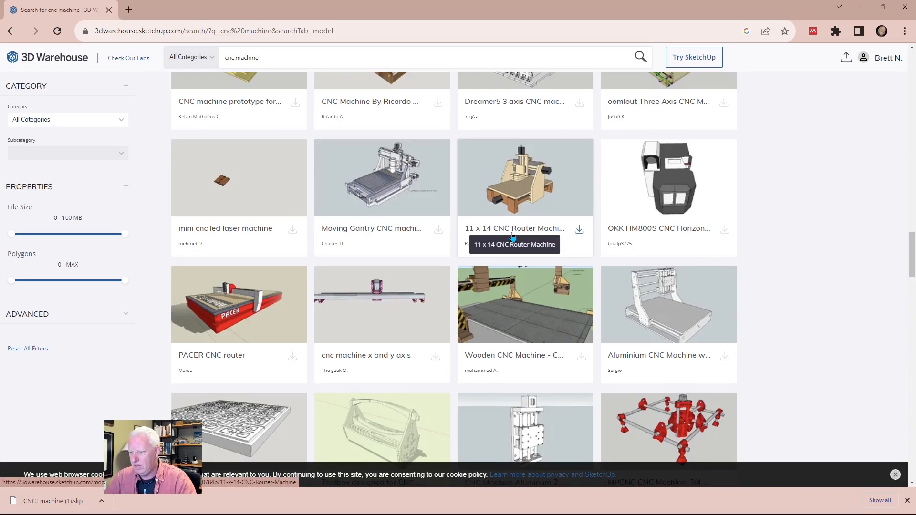
{"action": "scroll", "scroll_direction": "down", "scroll_amount": 3}
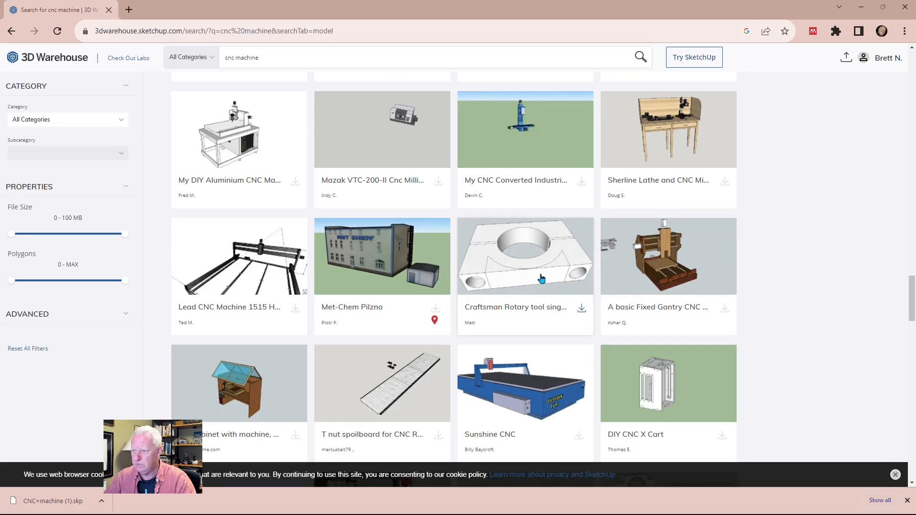
{"action": "scroll", "scroll_direction": "down", "scroll_amount": 3}
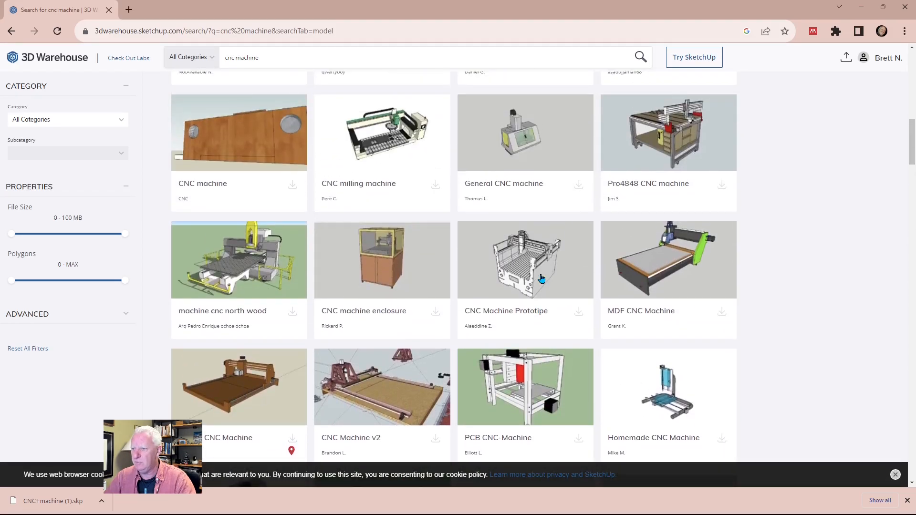
{"action": "scroll", "scroll_direction": "up", "scroll_amount": 3}
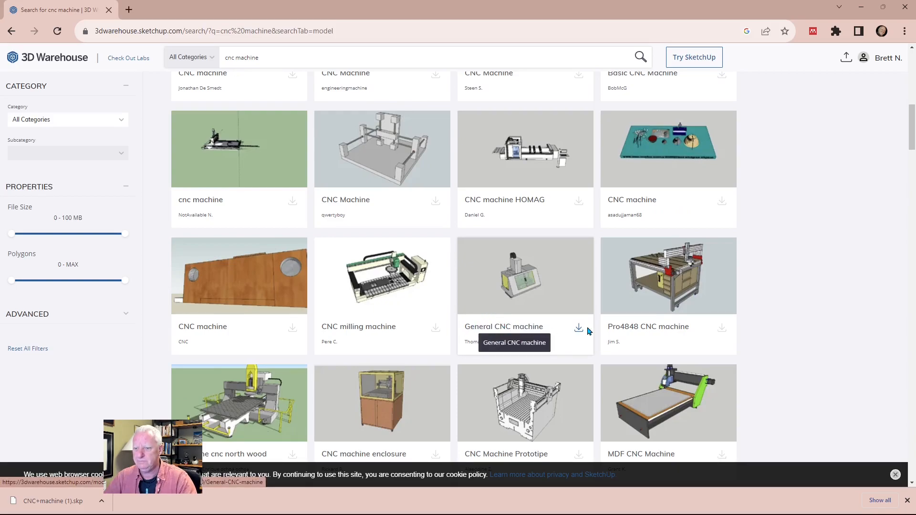
{"action": "mouse_move", "coordinate": [727, 234]}
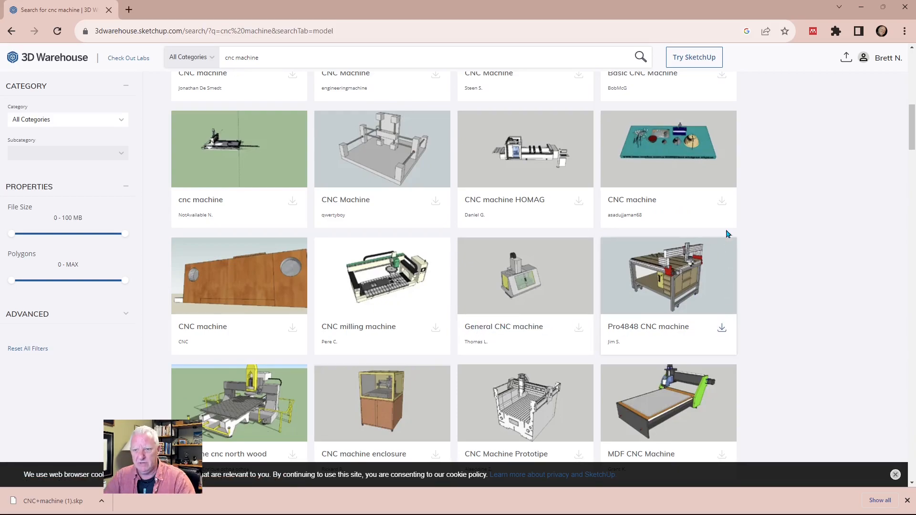
{"action": "mouse_move", "coordinate": [578, 328]}
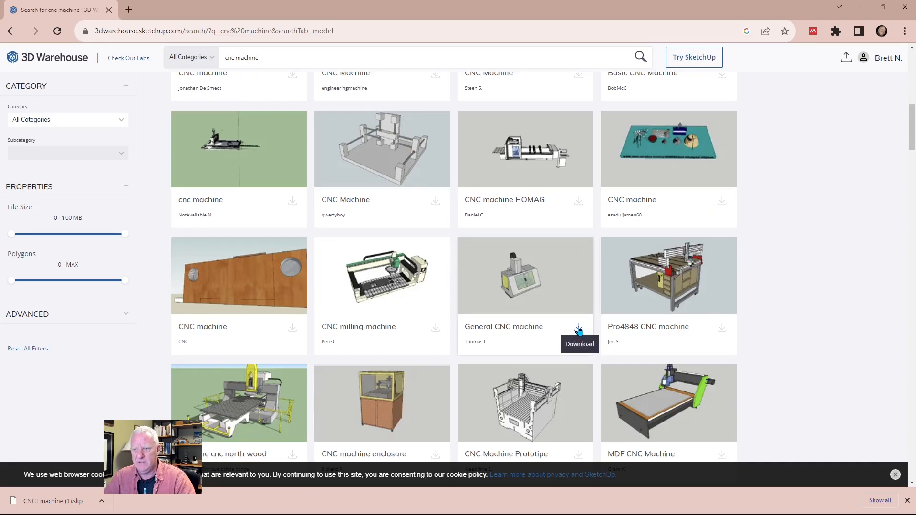
Download the General CNC machine as a SketchUp 2023 model file.
{"action": "left_click", "coordinate": [578, 329]}
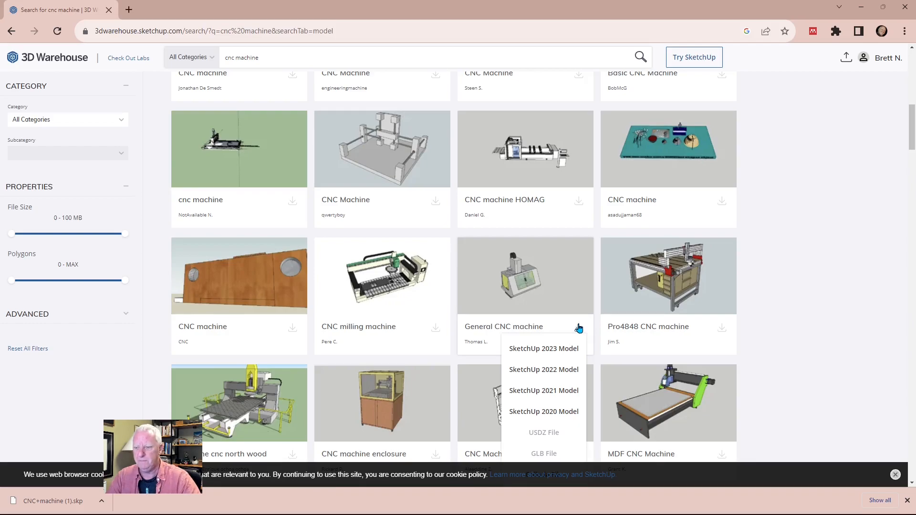
{"action": "mouse_move", "coordinate": [522, 355]}
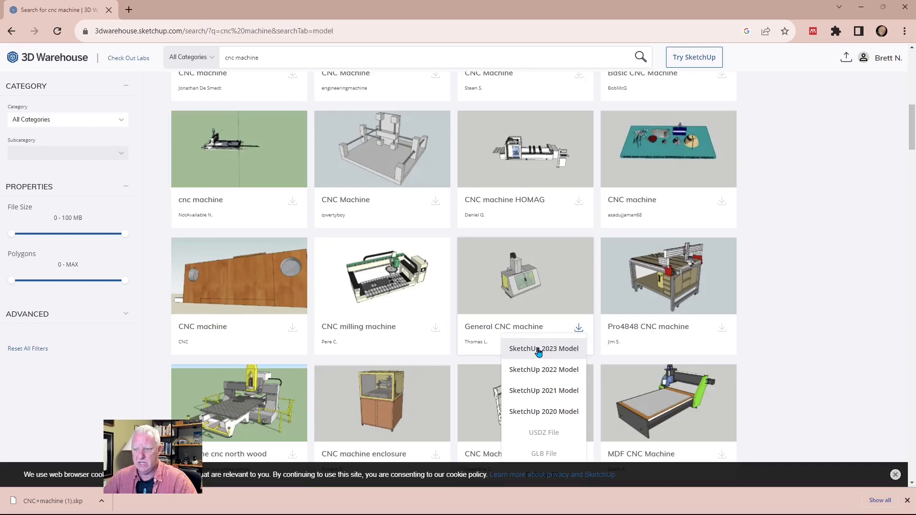
{"action": "left_click", "coordinate": [543, 348]}
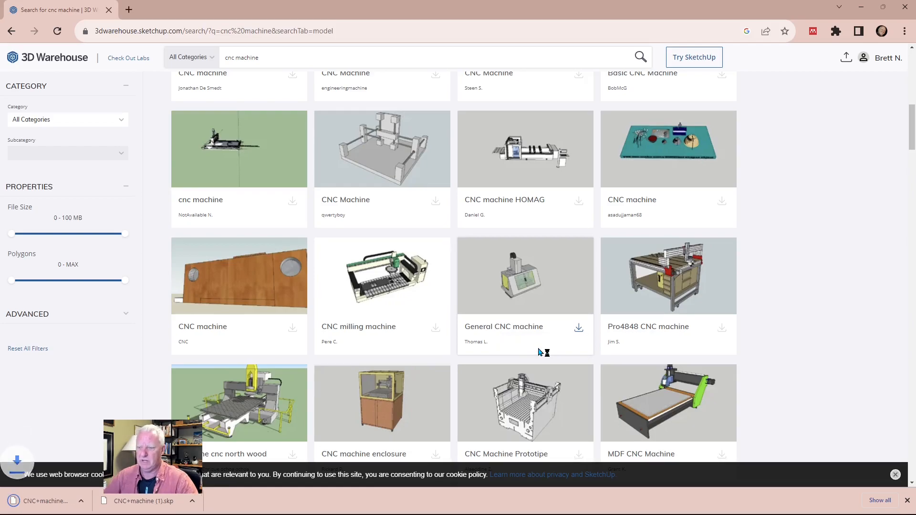
{"action": "left_click", "coordinate": [579, 327]}
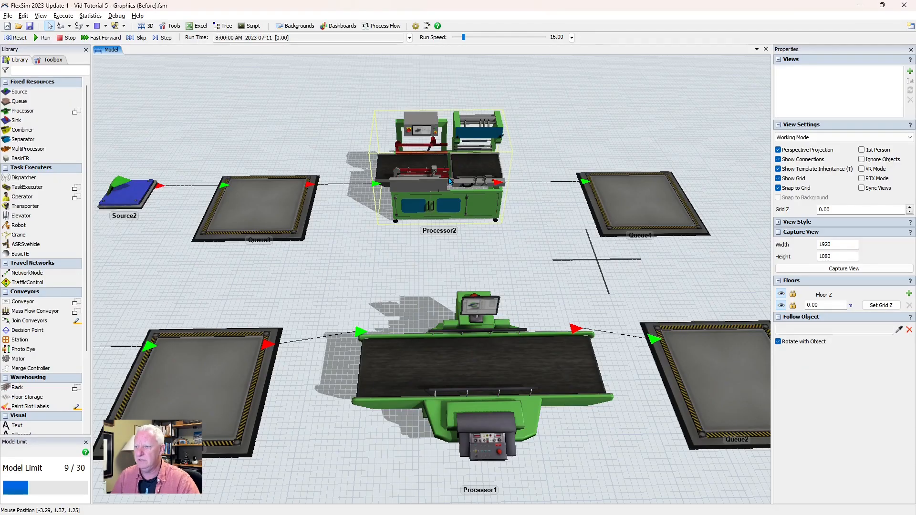
Load CNC+machine.skp as Processor2's 3D shape via Browse.
{"action": "left_click", "coordinate": [438, 170]}
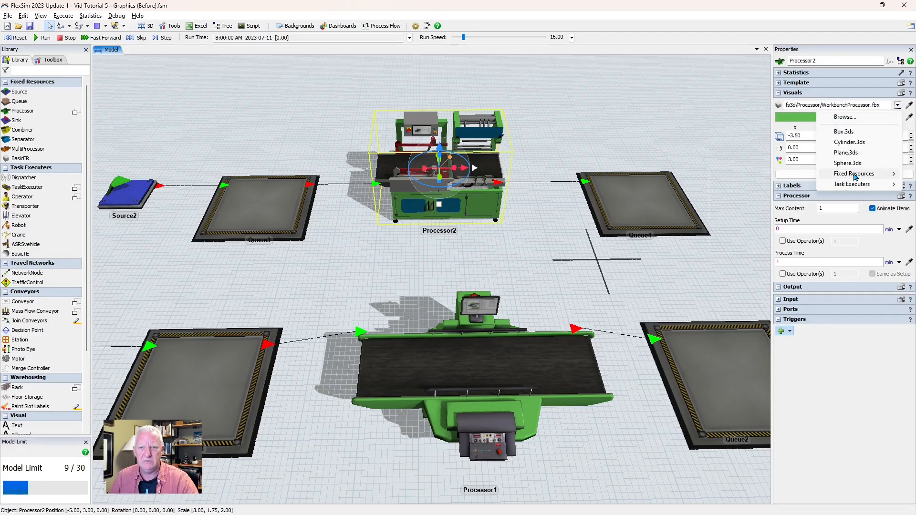
{"action": "mouse_move", "coordinate": [845, 116]}
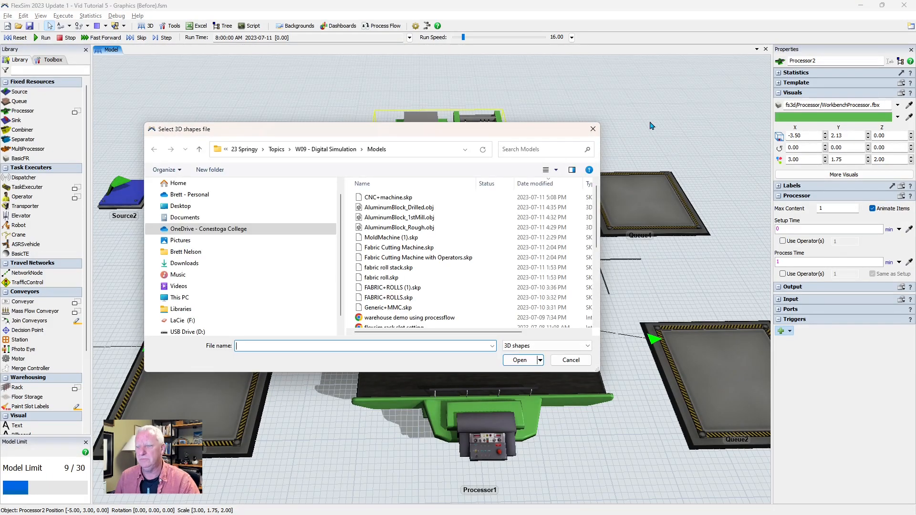
{"action": "left_click", "coordinate": [388, 197]}
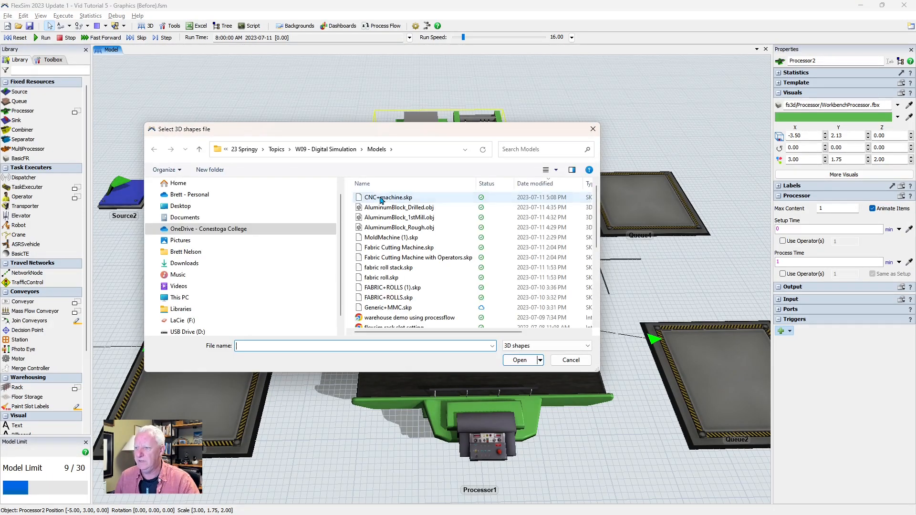
{"action": "left_click", "coordinate": [388, 197]}
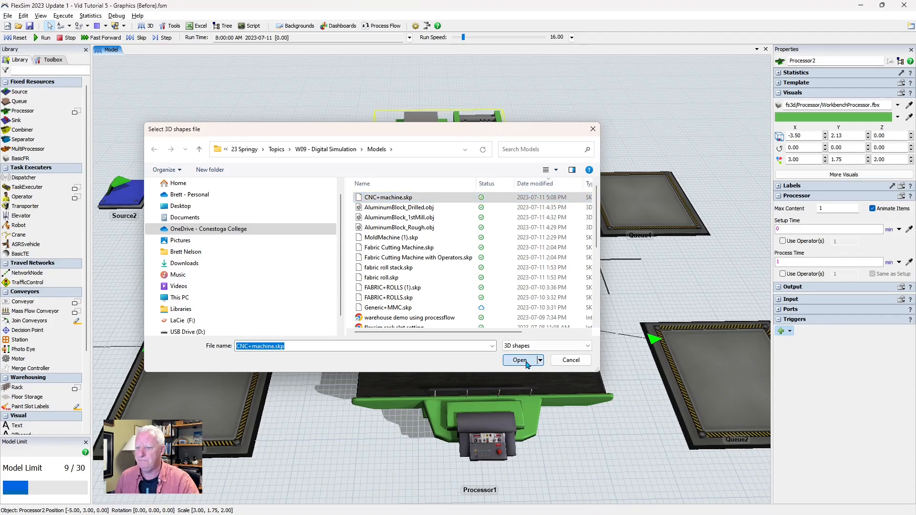
{"action": "left_click", "coordinate": [520, 360]}
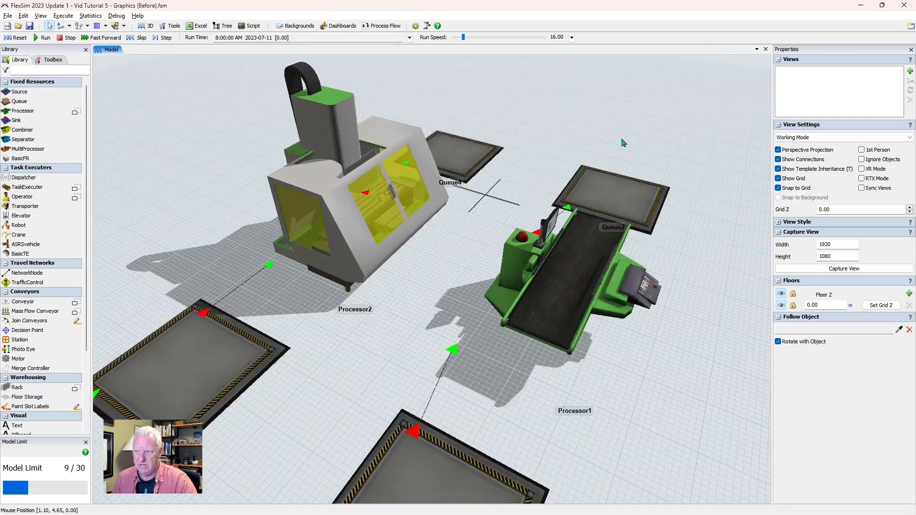
{"action": "left_click_drag", "start_coordinate": [622, 144], "coordinate": [553, 143]}
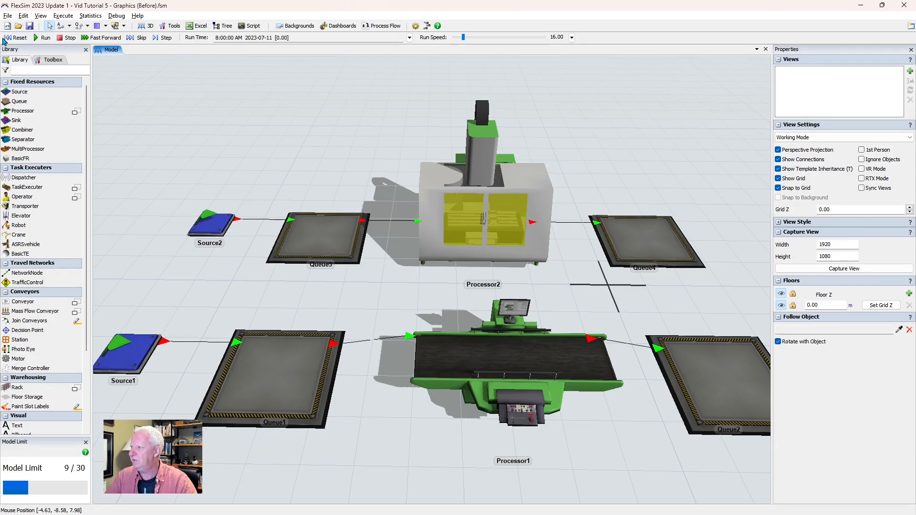
Reset the model with the CNC and conveyor processor shapes in place.
{"action": "left_click", "coordinate": [45, 37]}
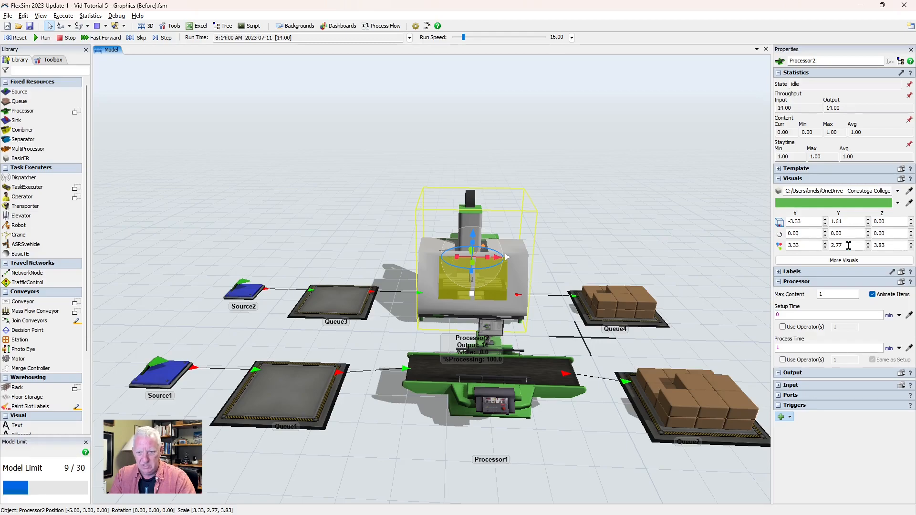
{"action": "mouse_move", "coordinate": [585, 275]}
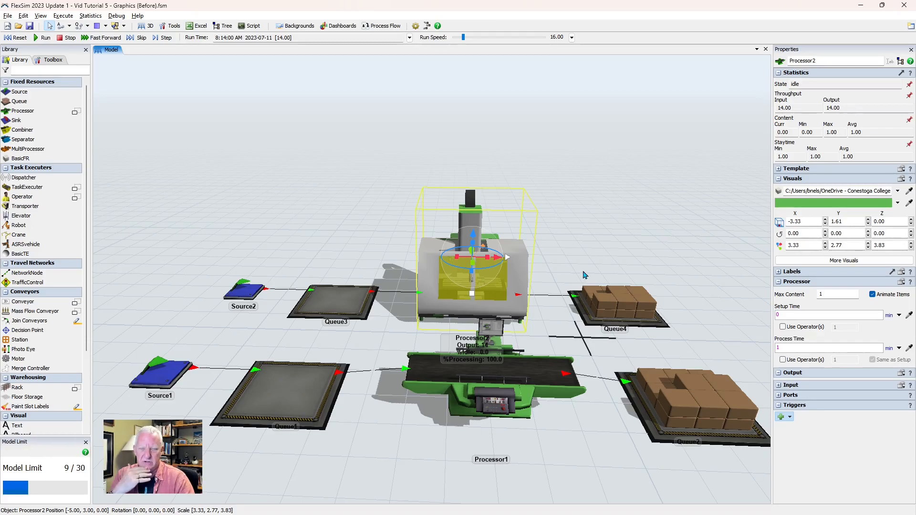
{"action": "mouse_move", "coordinate": [708, 231]}
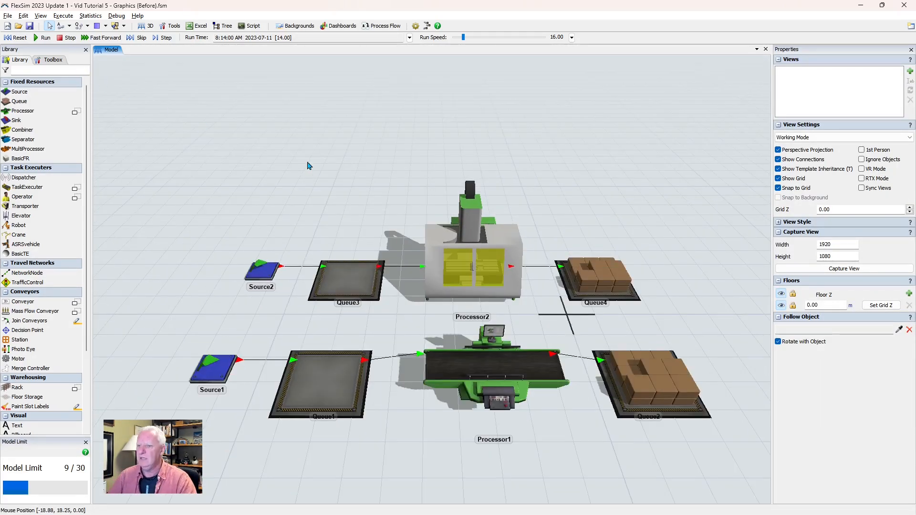
{"action": "left_click", "coordinate": [474, 263]}
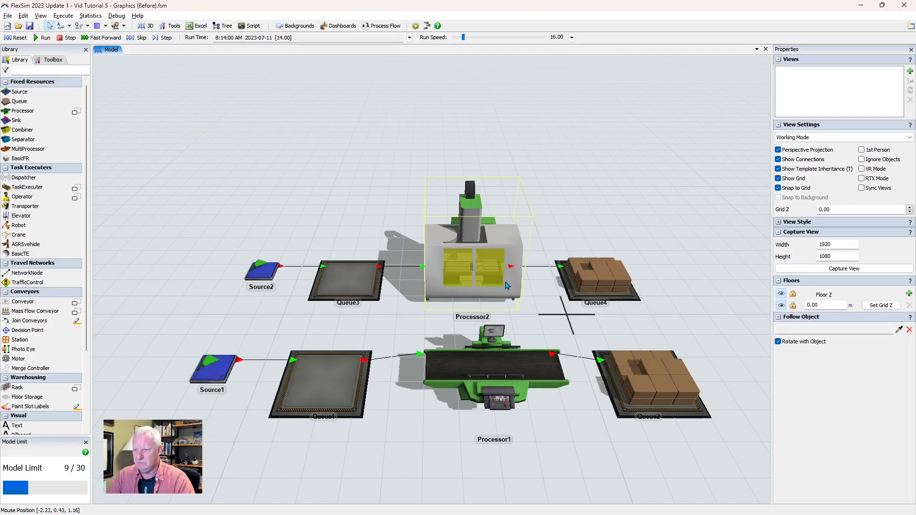
{"action": "left_click", "coordinate": [341, 236]}
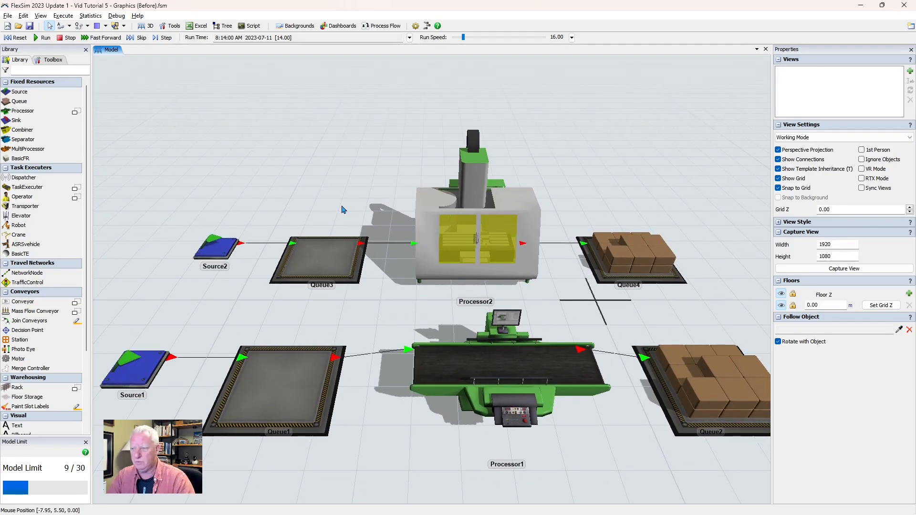
{"action": "mouse_move", "coordinate": [116, 103]}
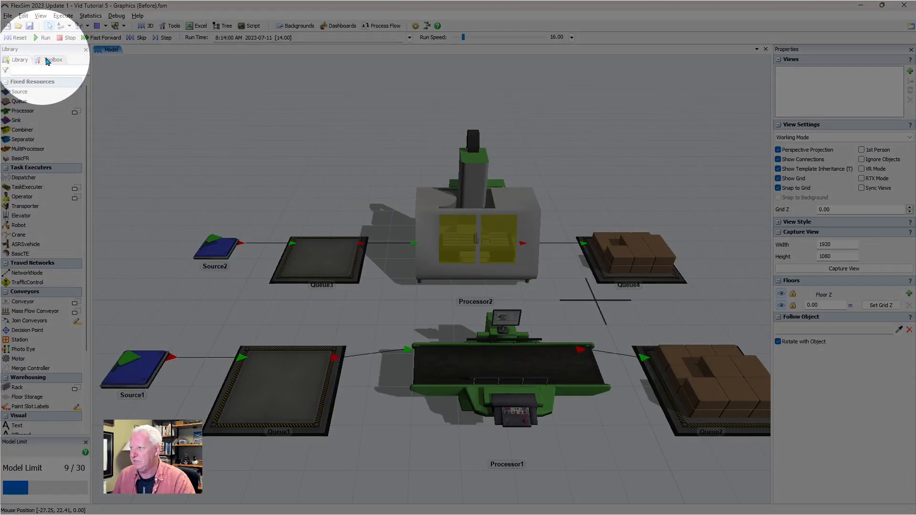
Show the Toolbox and expand the FlowItem Bin to list Box, Cylinder, Pallet and other item types.
{"action": "left_click", "coordinate": [53, 60]}
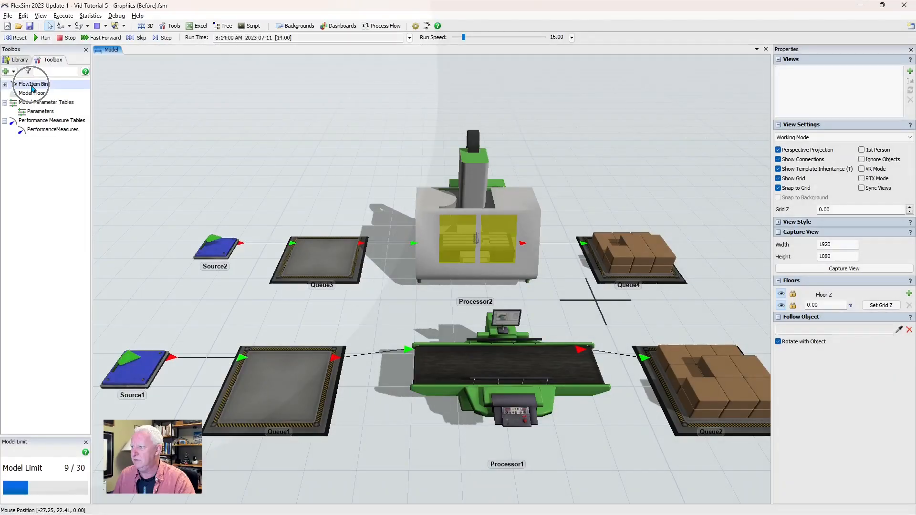
{"action": "left_click", "coordinate": [5, 84]}
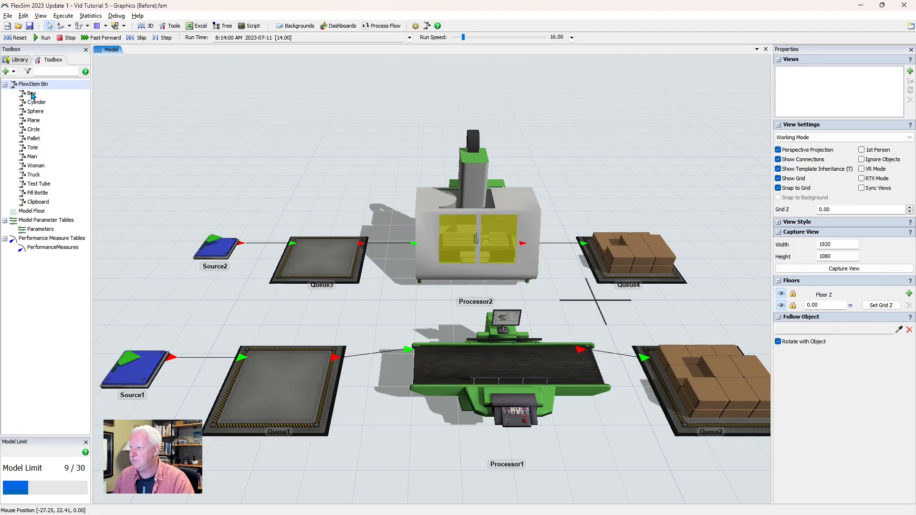
Edit the FlowItem Bin and preview the Box, Cylinder and Sphere shapes in 3D.
{"action": "double_click", "coordinate": [29, 93]}
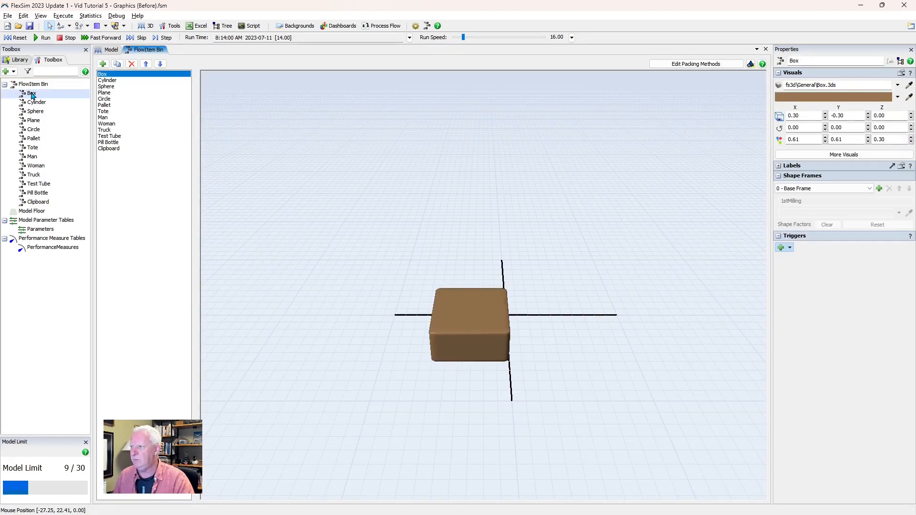
{"action": "mouse_move", "coordinate": [548, 287]}
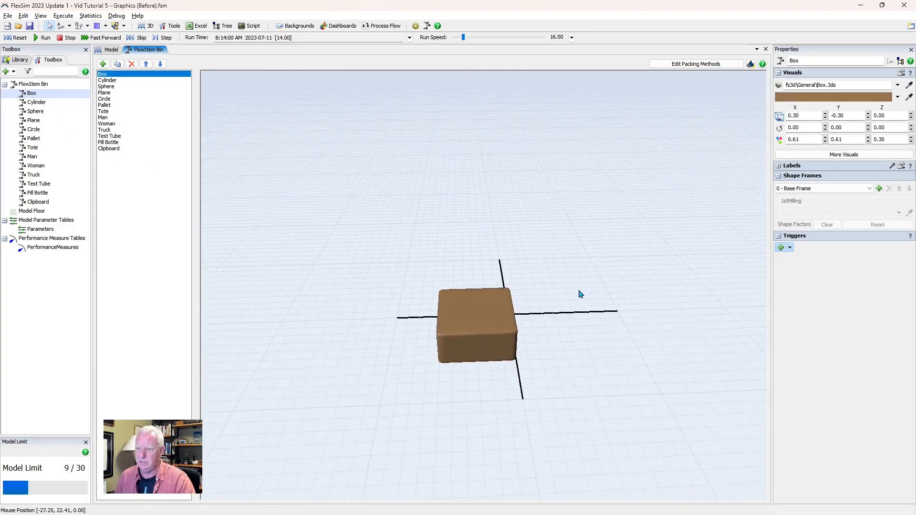
{"action": "left_click_drag", "start_coordinate": [581, 294], "coordinate": [562, 343]}
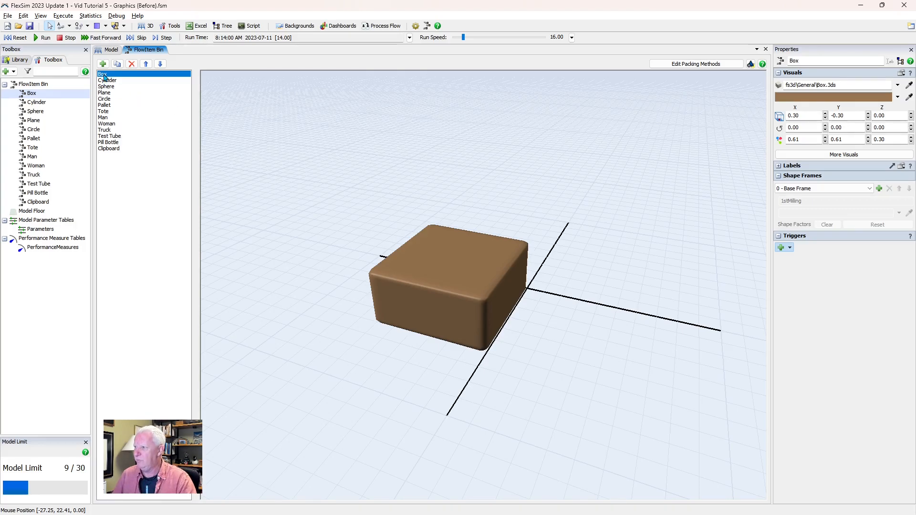
{"action": "left_click", "coordinate": [108, 80]}
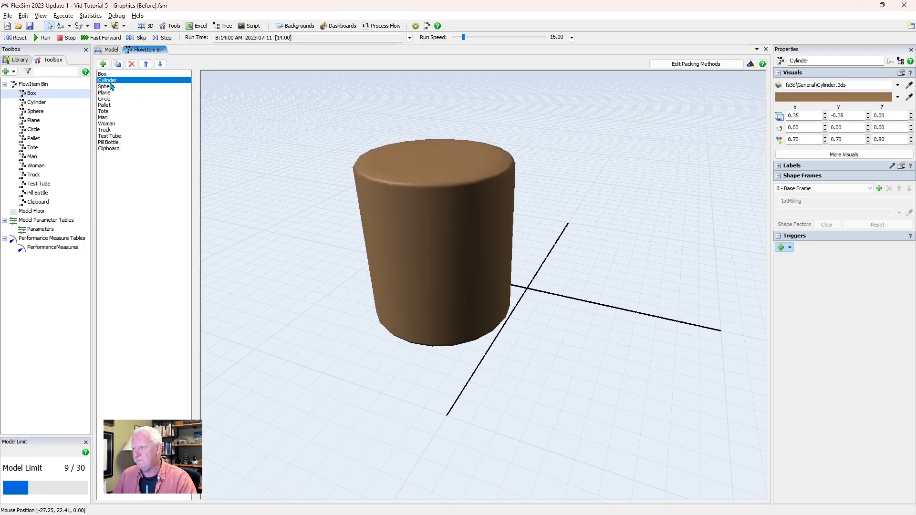
{"action": "left_click", "coordinate": [106, 86]}
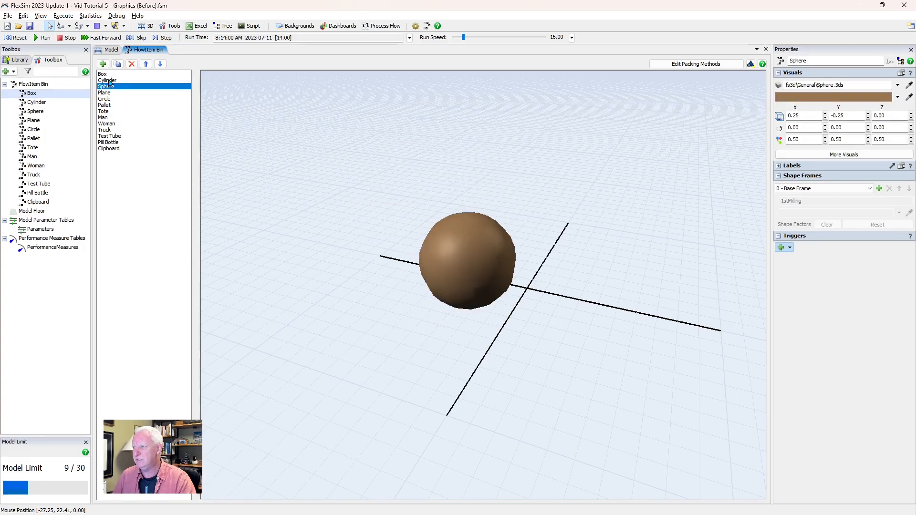
{"action": "left_click", "coordinate": [103, 73]}
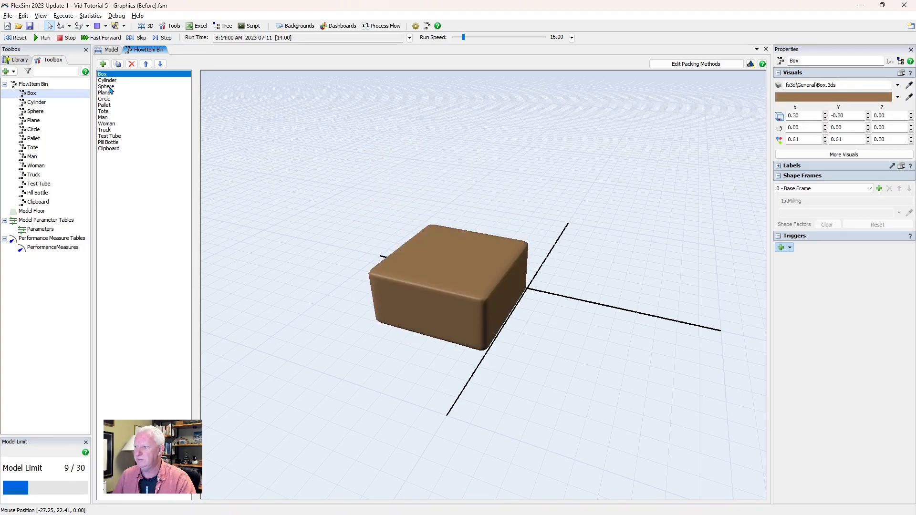
Select the Sphere and Cylinder shapes in the preview, then return to the Box flowitem.
{"action": "left_click", "coordinate": [105, 87]}
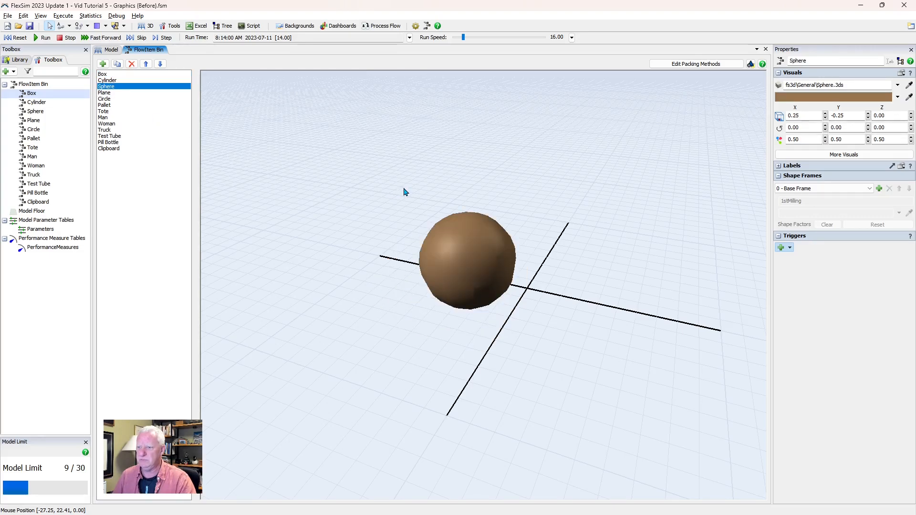
{"action": "left_click", "coordinate": [464, 255]}
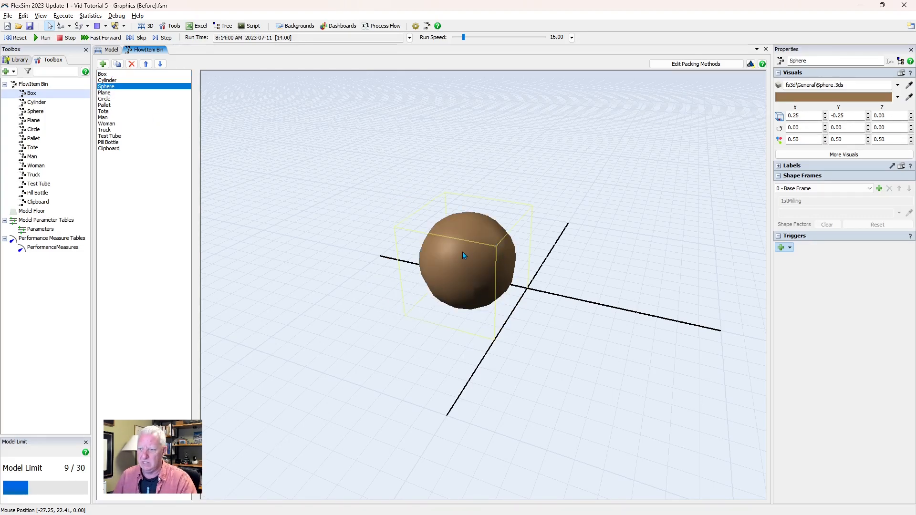
{"action": "left_click", "coordinate": [108, 81]}
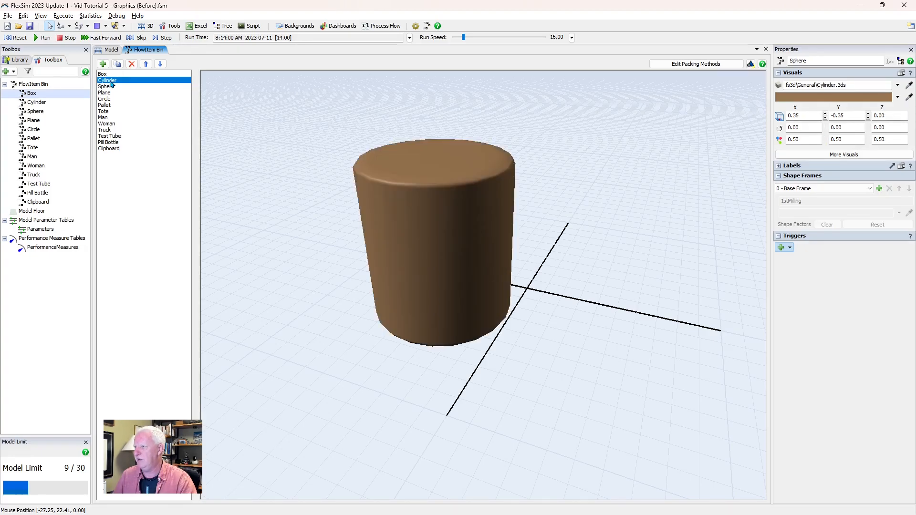
{"action": "left_click", "coordinate": [108, 79]}
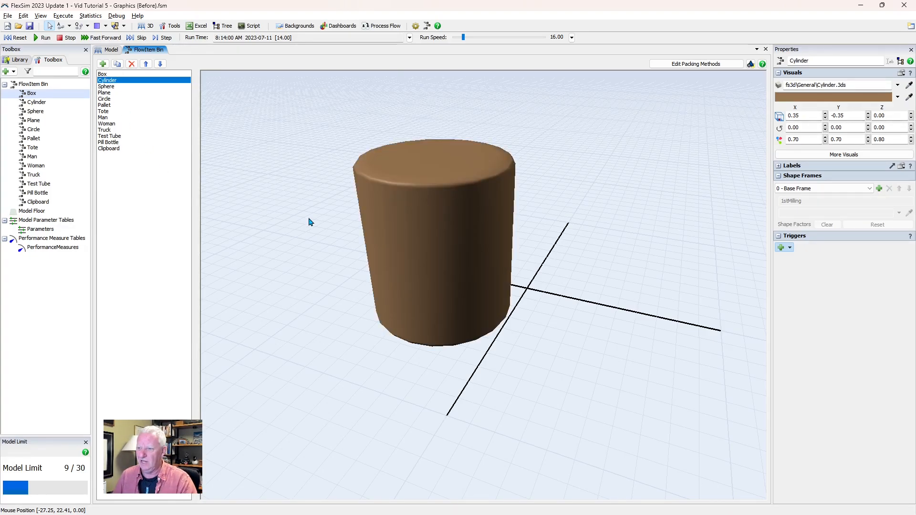
{"action": "left_click", "coordinate": [426, 226]}
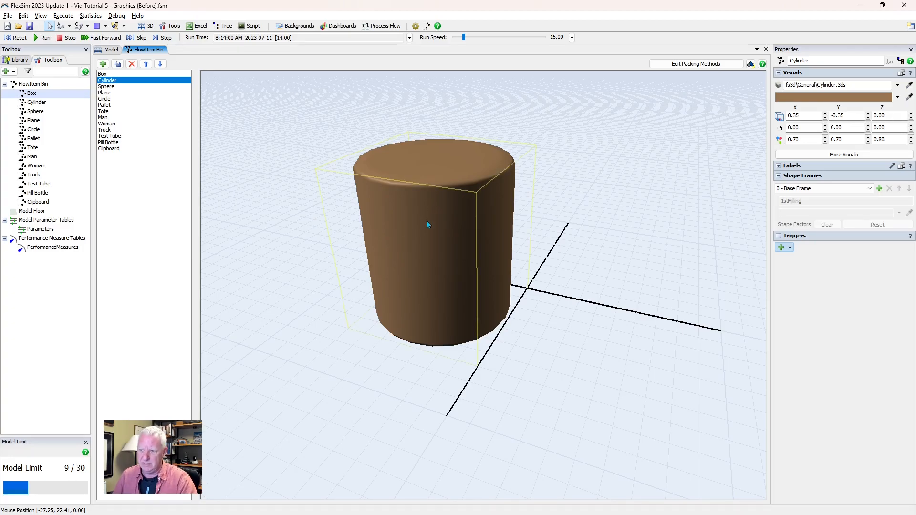
{"action": "left_click", "coordinate": [103, 75]}
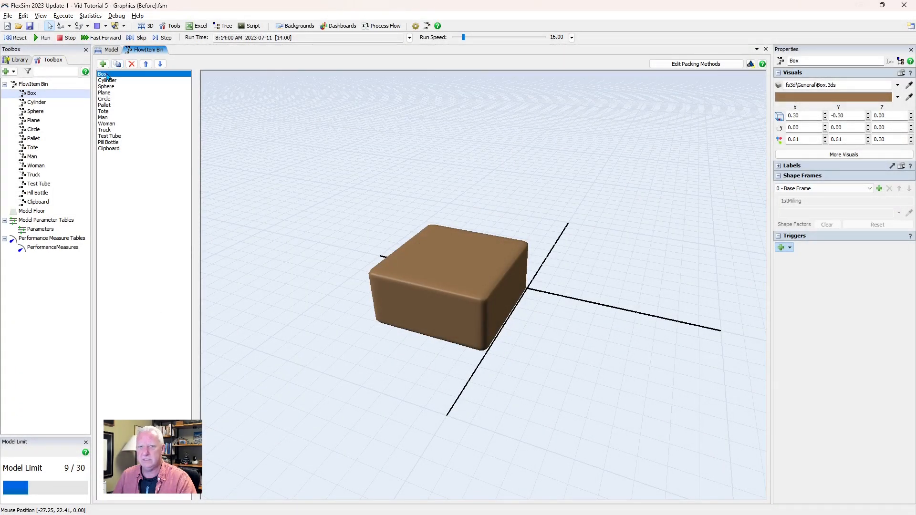
Duplicate the Box flowitem and rename the copy MachinedBlock.
{"action": "left_click", "coordinate": [117, 64]}
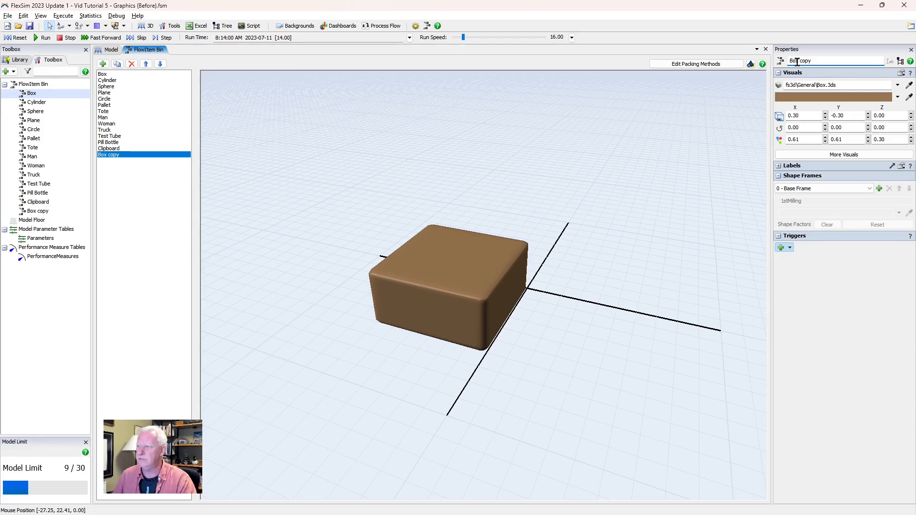
{"action": "type", "text": "MachinedBlock"}
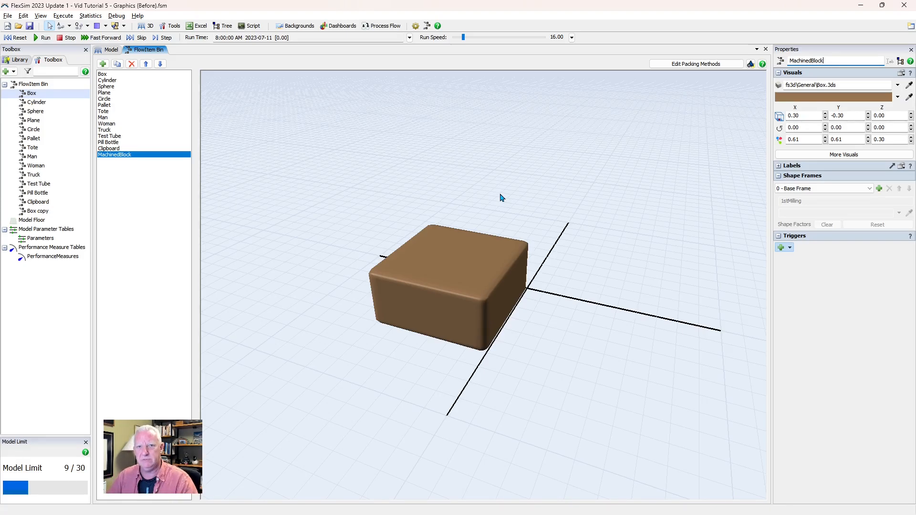
{"action": "mouse_move", "coordinate": [840, 170]}
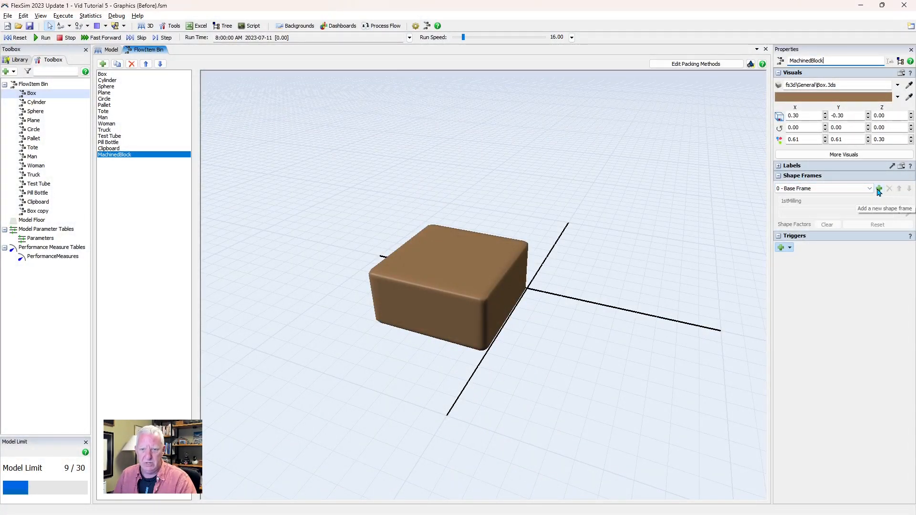
Add a new shape frame to MachinedBlock named RoughBlock.
{"action": "left_click", "coordinate": [879, 189]}
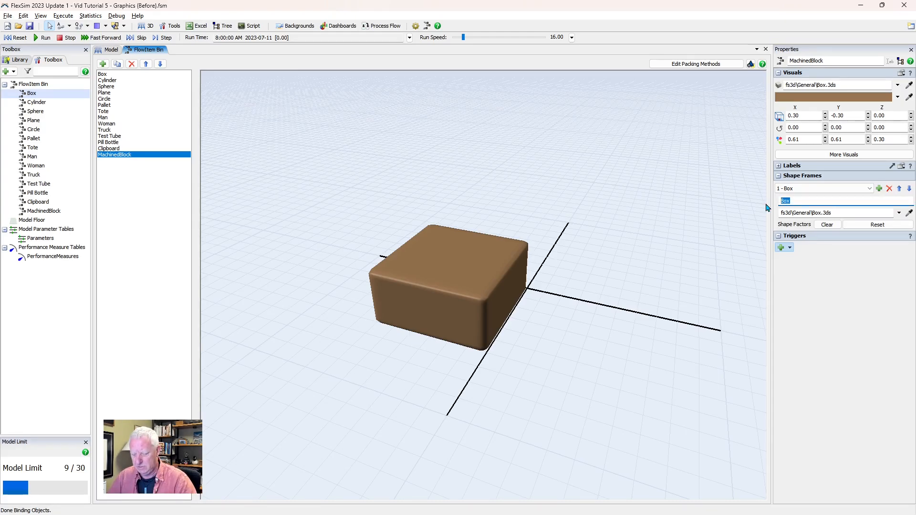
{"action": "type", "text": "RoughBlock"}
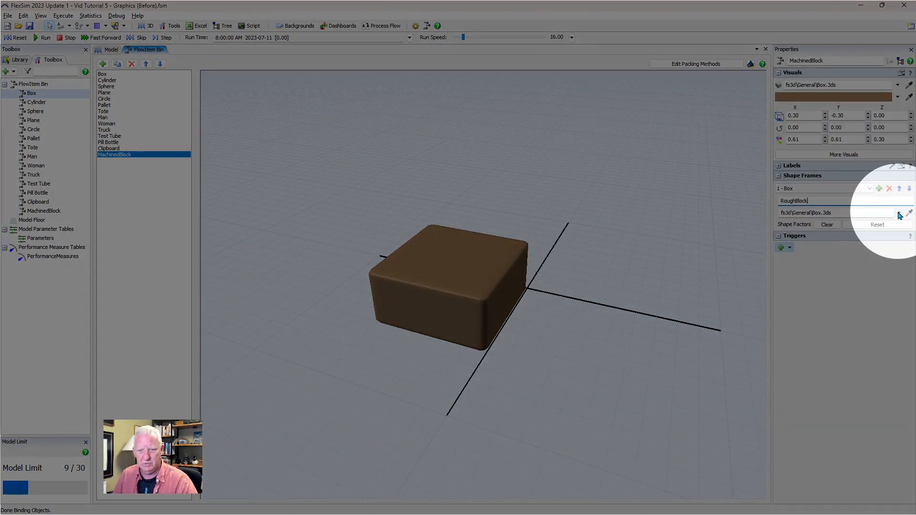
Browse for and load AluminumBlock_Rough.obj as the RoughBlock frame's 3D shape.
{"action": "left_click", "coordinate": [899, 213]}
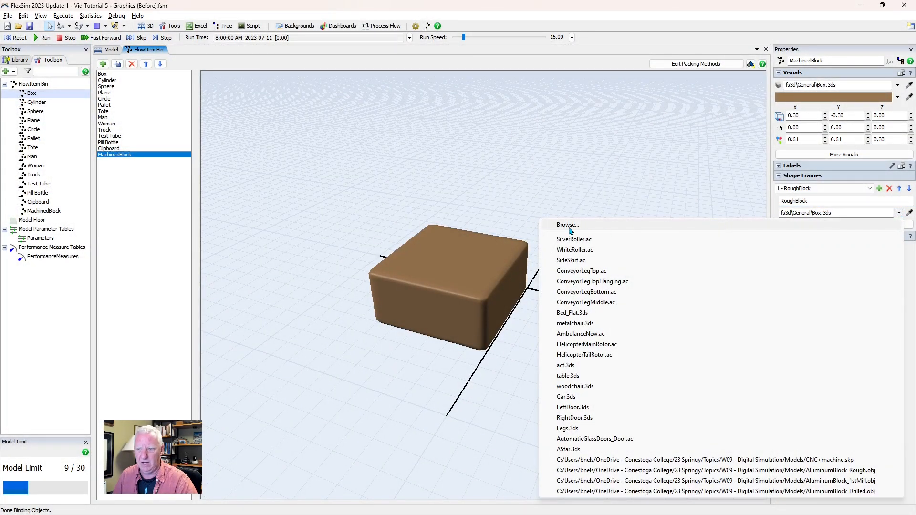
{"action": "left_click", "coordinate": [567, 225]}
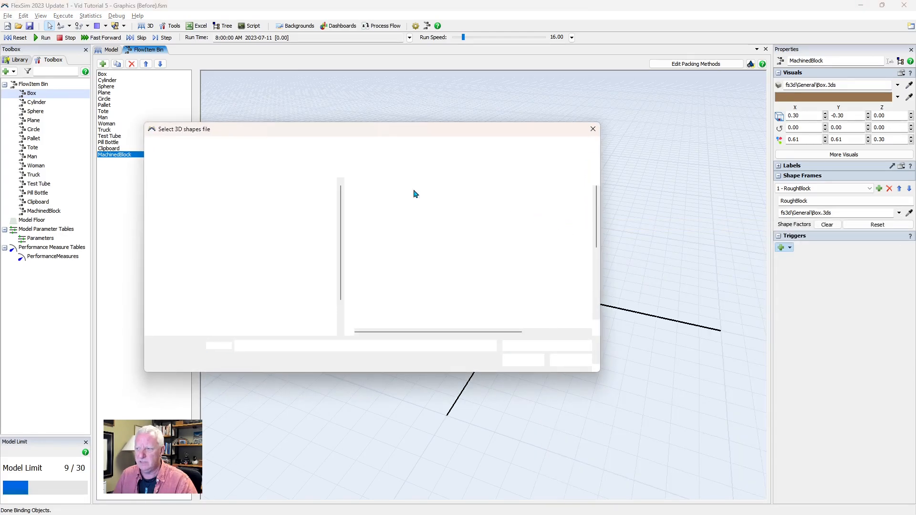
{"action": "left_click", "coordinate": [399, 208]}
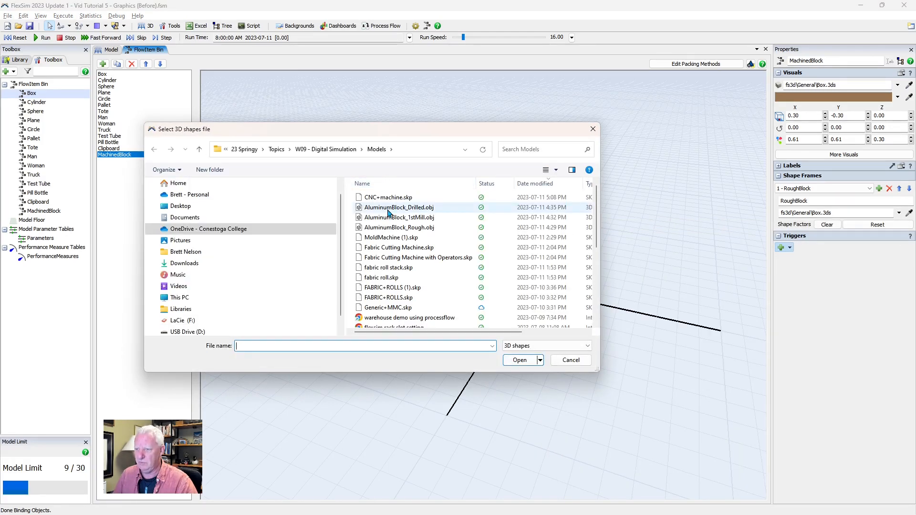
{"action": "left_click", "coordinate": [399, 228]}
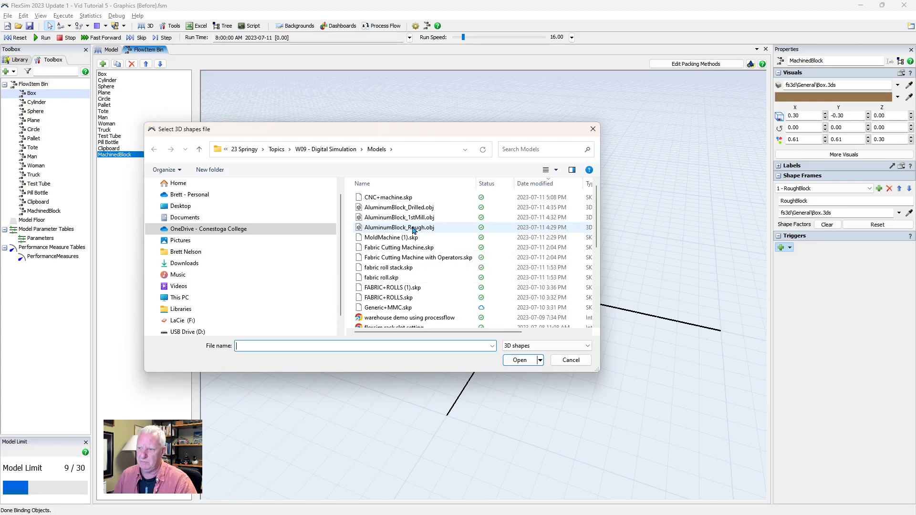
{"action": "left_click", "coordinate": [399, 227]}
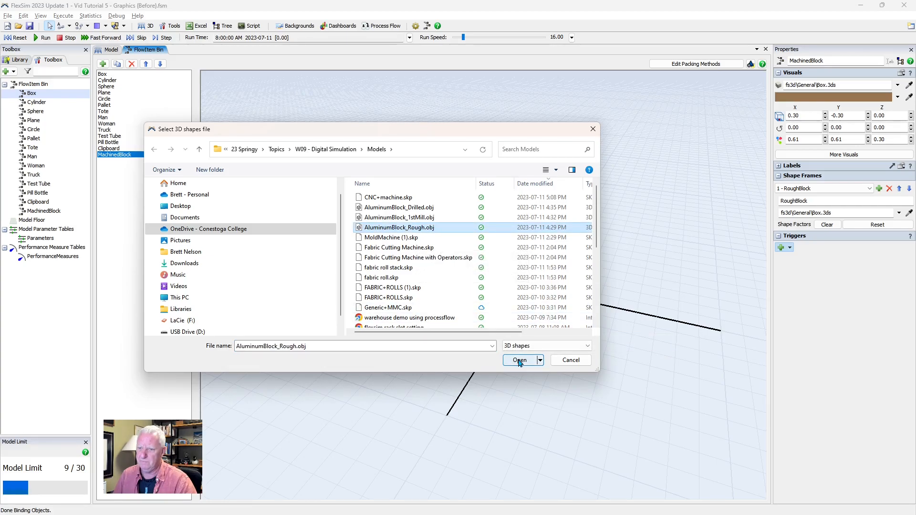
{"action": "left_click", "coordinate": [518, 360]}
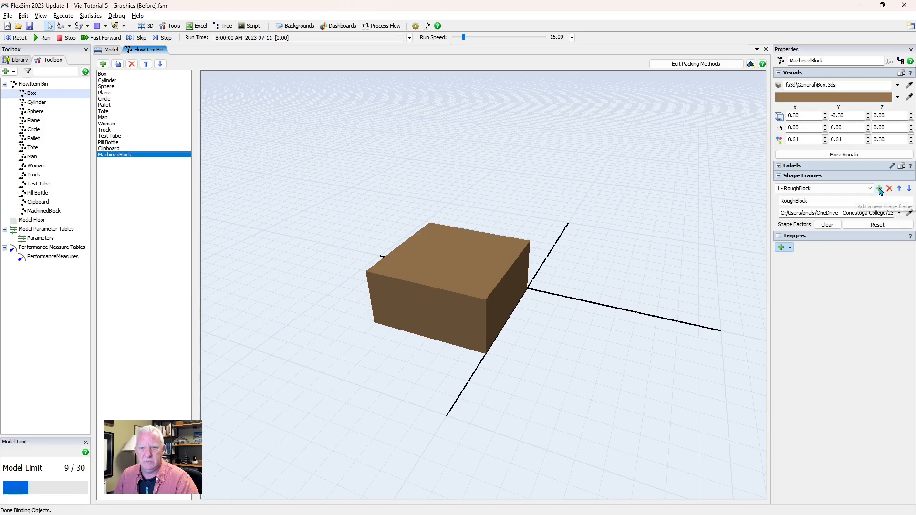
Add a second shape frame named 1stMilled and load AluminumBlock_1stMill.obj into it.
{"action": "left_click", "coordinate": [880, 188]}
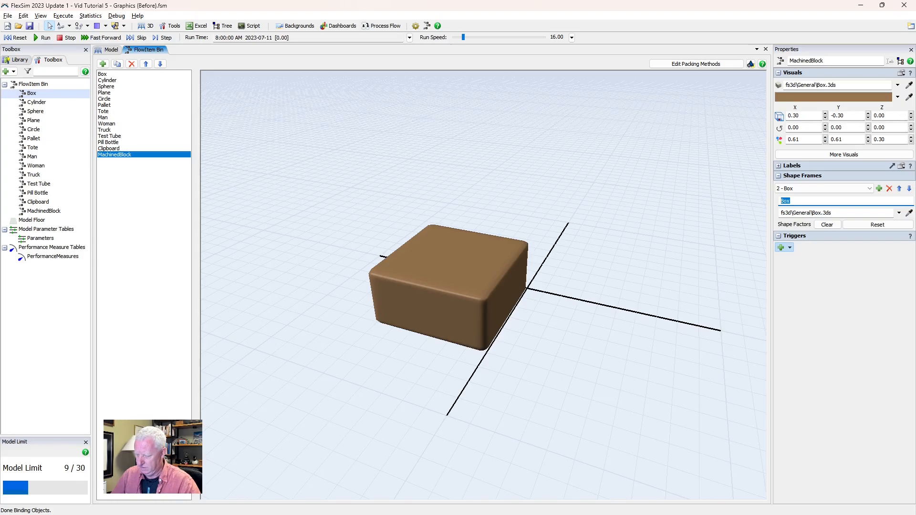
{"action": "type", "text": "1stMilled"}
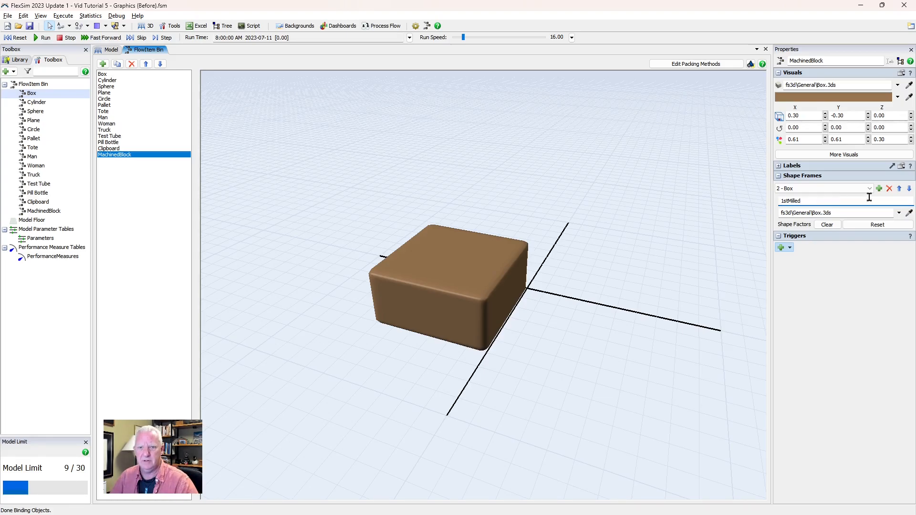
{"action": "left_click", "coordinate": [898, 213]}
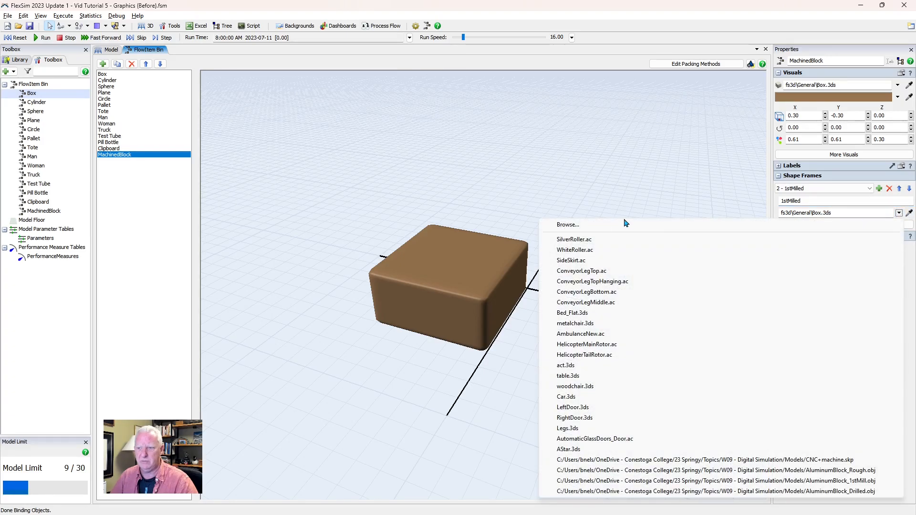
{"action": "left_click", "coordinate": [567, 225]}
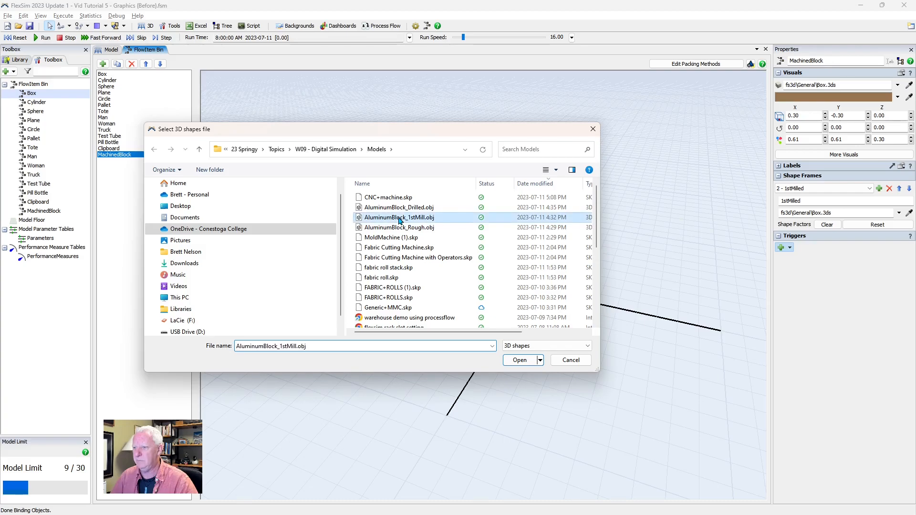
{"action": "left_click", "coordinate": [520, 360]}
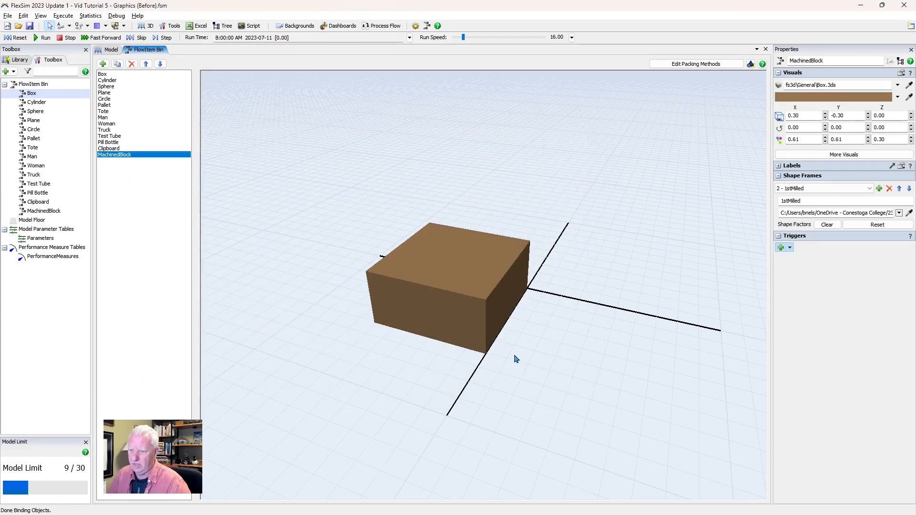
{"action": "mouse_move", "coordinate": [520, 358]}
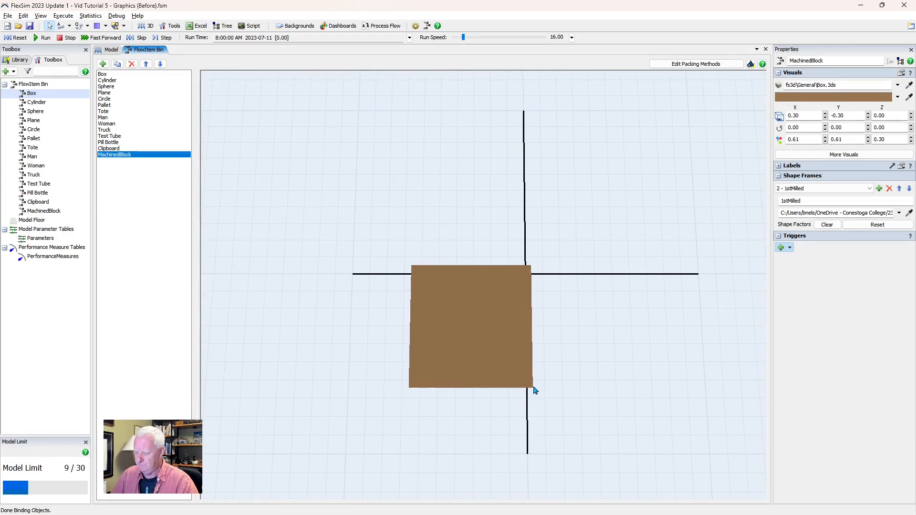
{"action": "key", "text": "alt+tab"}
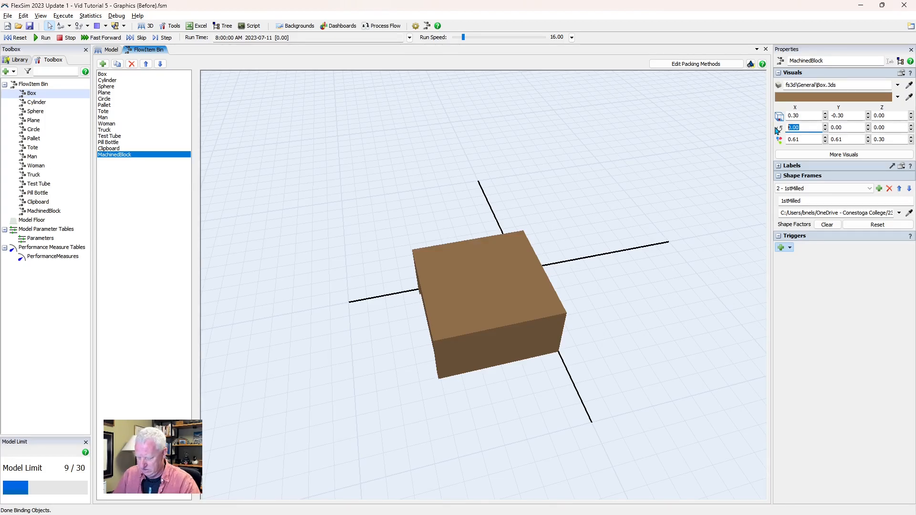
Set the 1stMilled shape rotation to 90, 180, -180.
{"action": "type", "text": "90"}
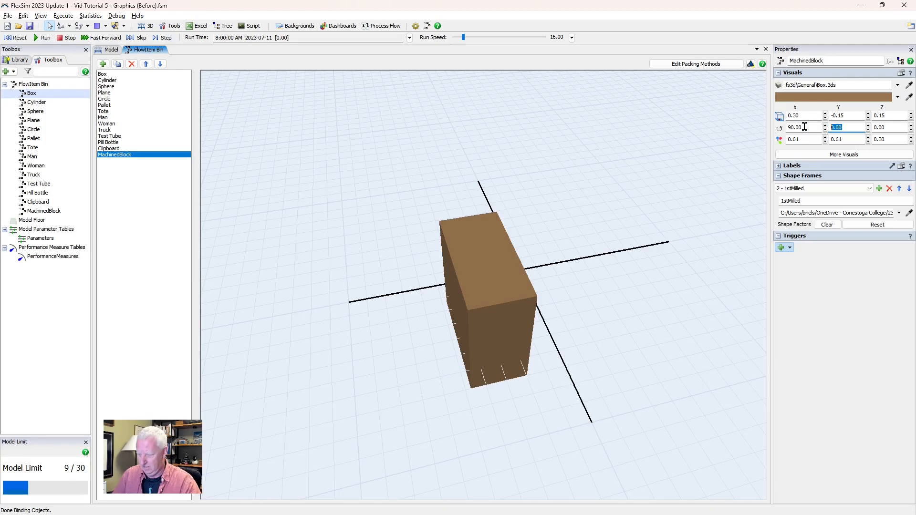
{"action": "type", "text": "180"}
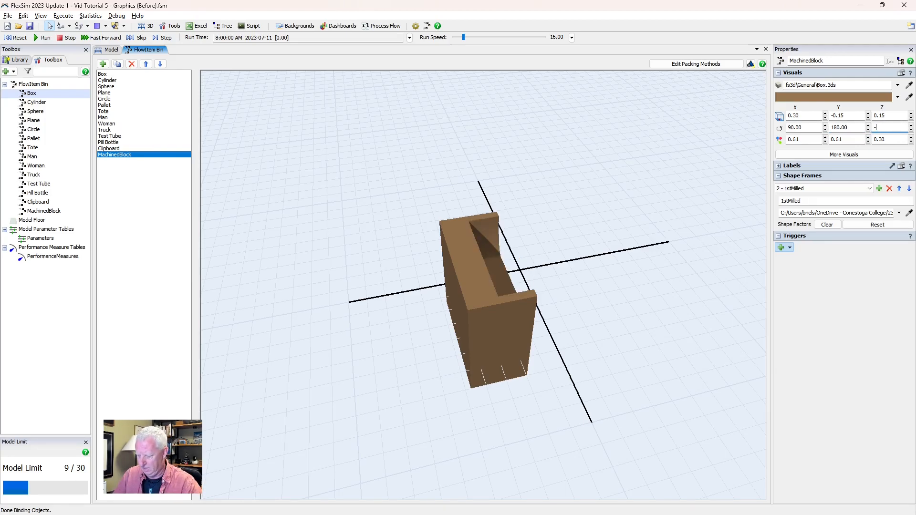
{"action": "type", "text": "-180.00"}
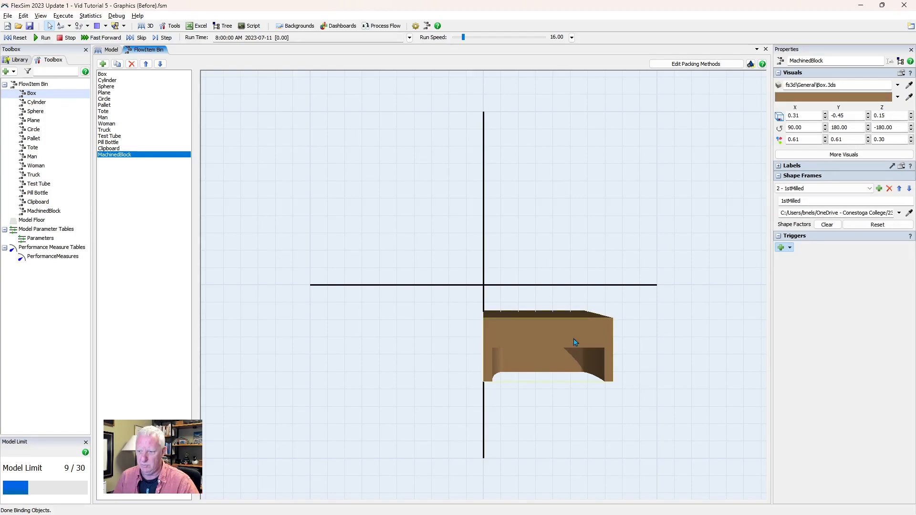
Adjust the 1stMilled shape's position and size so the block sits upright near the origin.
{"action": "left_click_drag", "start_coordinate": [576, 342], "coordinate": [659, 372]}
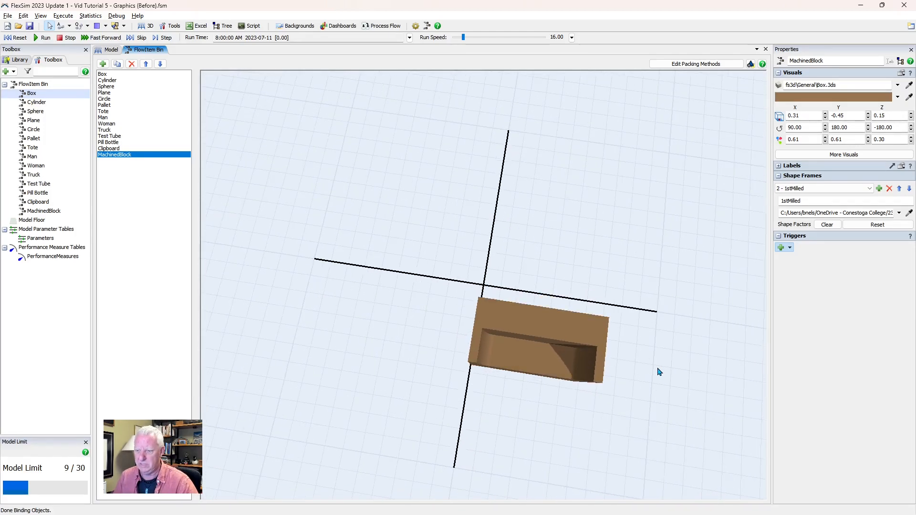
{"action": "left_click", "coordinate": [531, 342]}
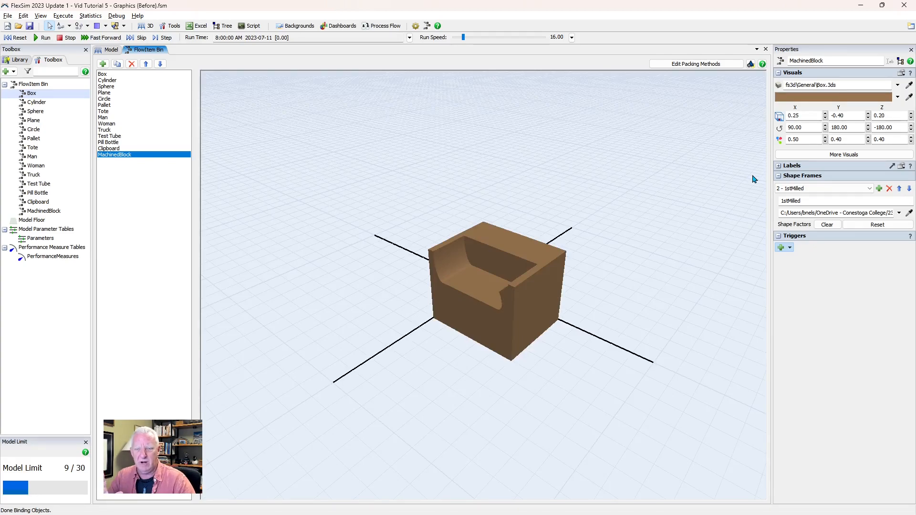
{"action": "left_click", "coordinate": [517, 264]}
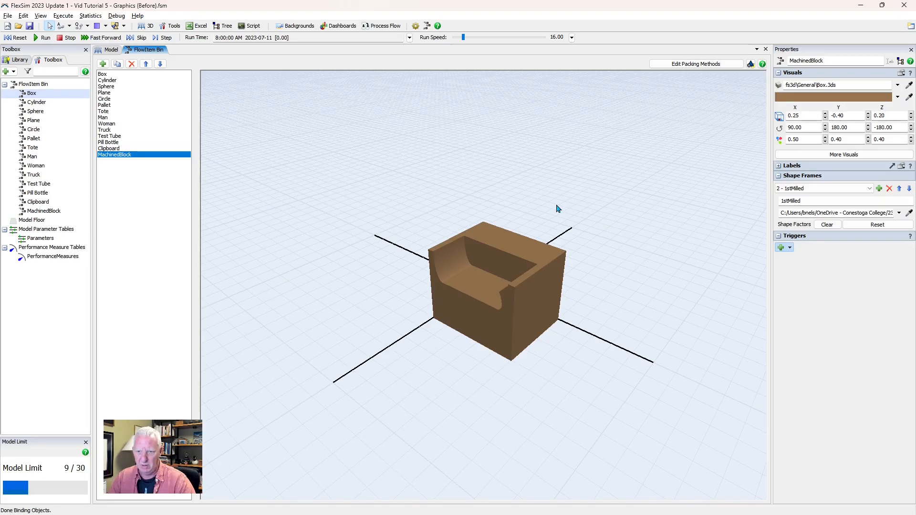
{"action": "mouse_move", "coordinate": [617, 251]}
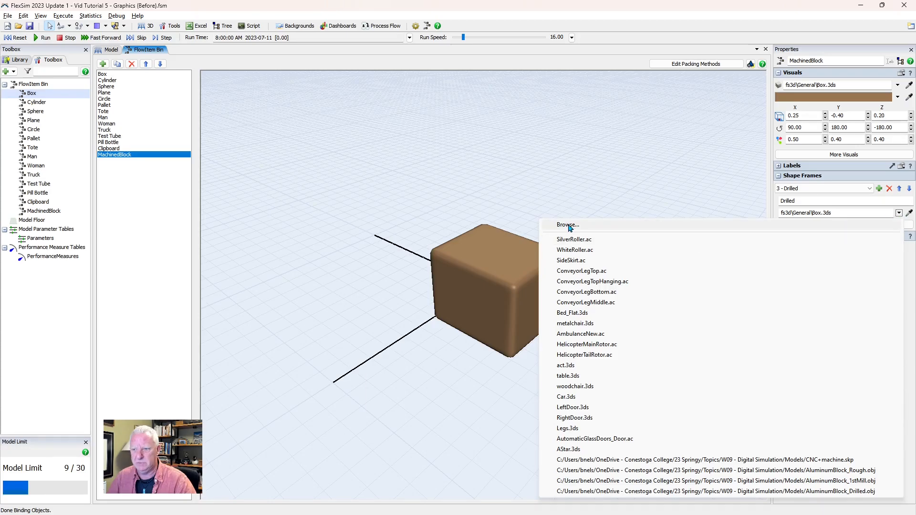
Load AluminumBlock_Drilled.obj as the Drilled frame's 3D shape.
{"action": "left_click", "coordinate": [567, 226]}
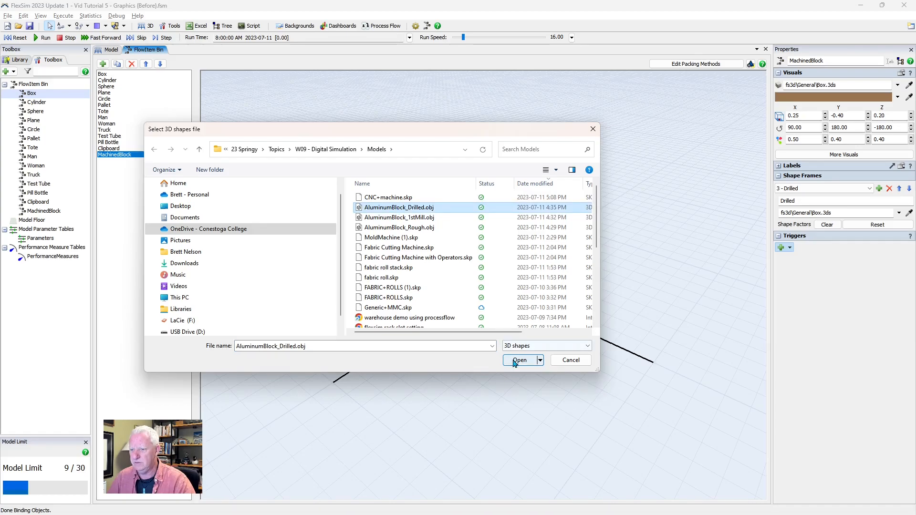
{"action": "left_click", "coordinate": [519, 359]}
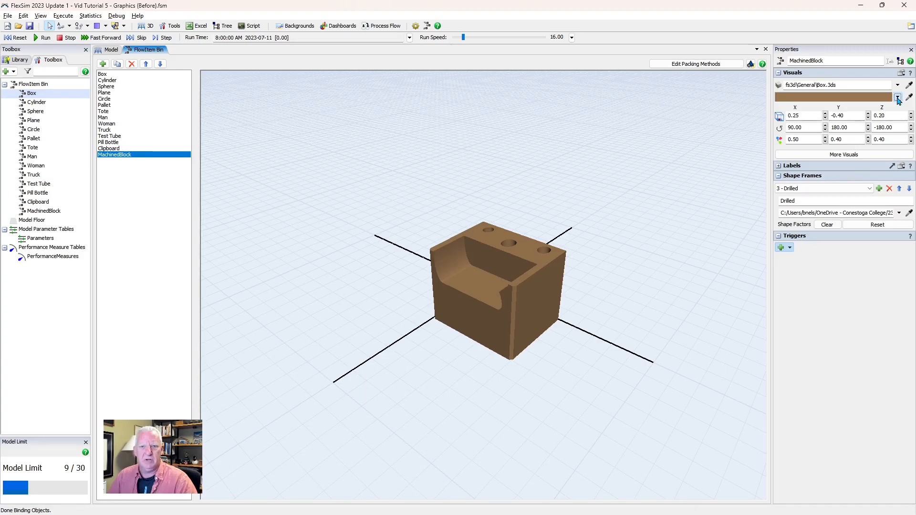
Choose a light blue colour for MachinedBlock from the Visuals colour dropdown.
{"action": "left_click", "coordinate": [898, 97]}
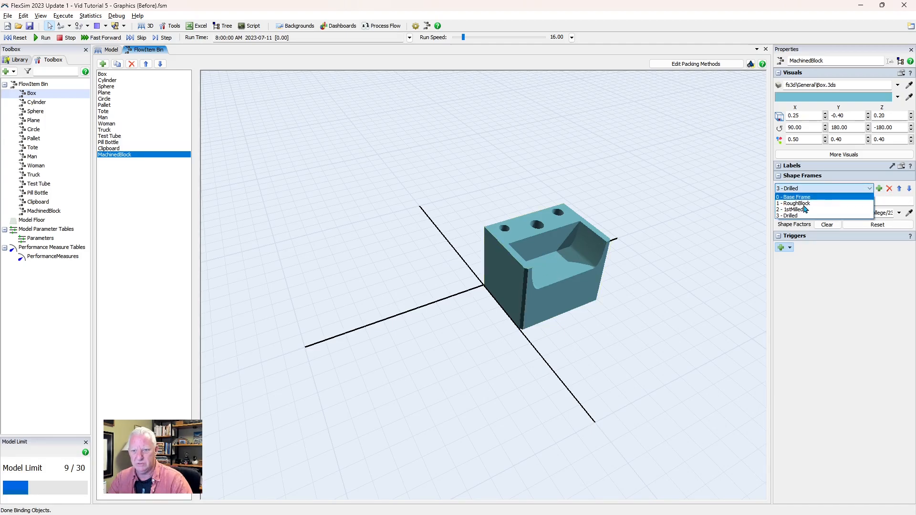
Preview the RoughBlock frame, then return to the Model view.
{"action": "left_click", "coordinate": [796, 203]}
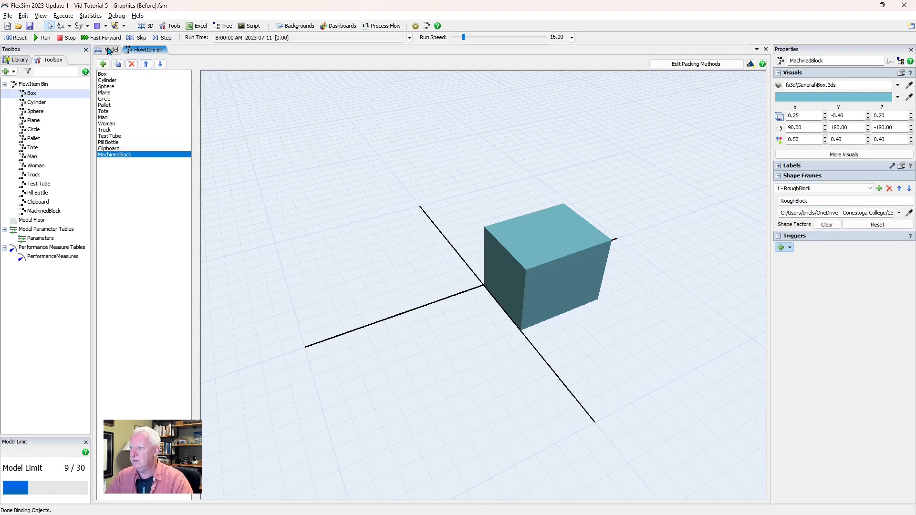
{"action": "left_click", "coordinate": [110, 50]}
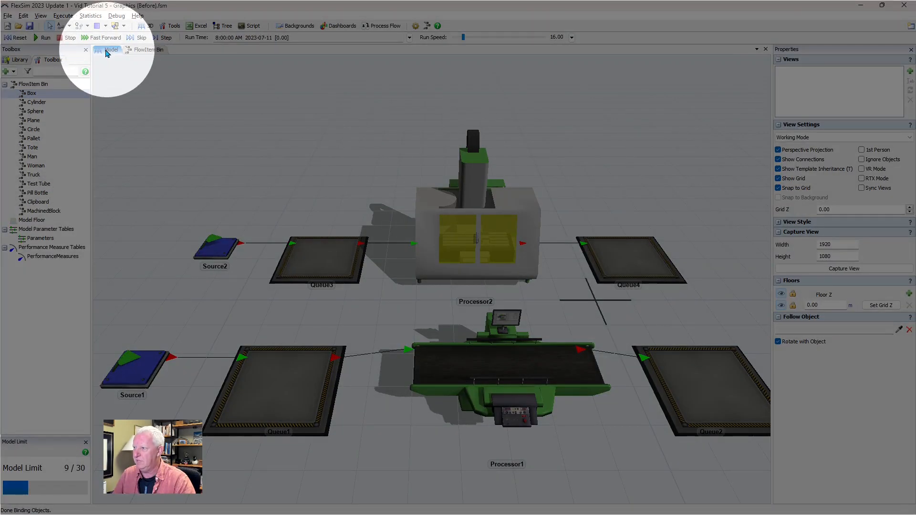
{"action": "mouse_move", "coordinate": [107, 52]}
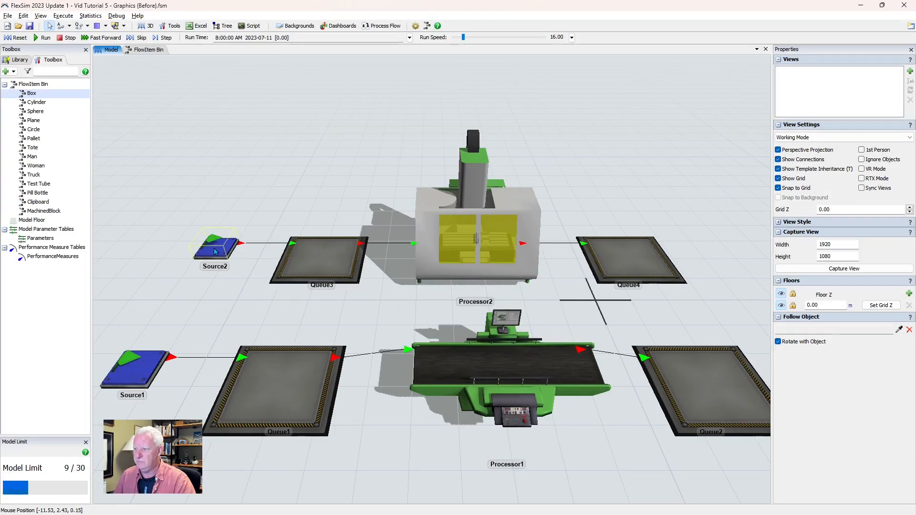
Set Source2's FlowItem Class to MachinedBlock and reset the simulation to run it.
{"action": "left_click", "coordinate": [215, 242]}
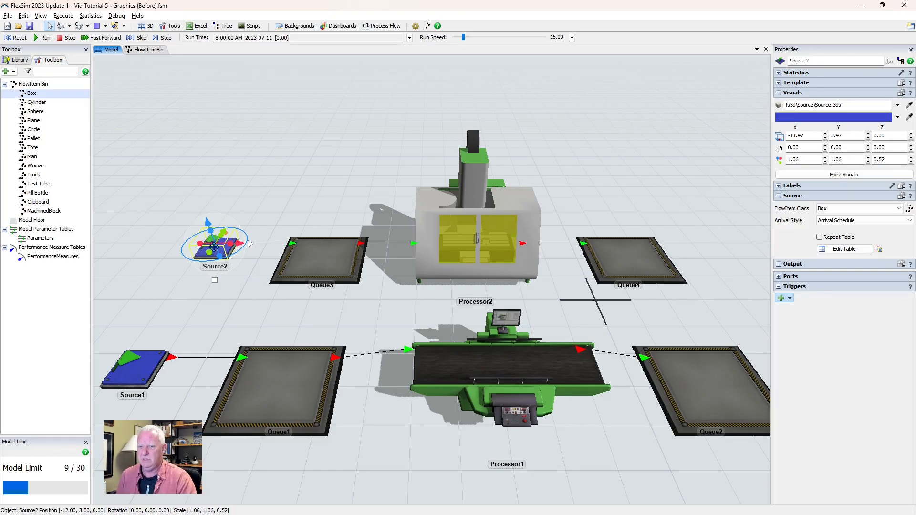
{"action": "mouse_move", "coordinate": [454, 232]}
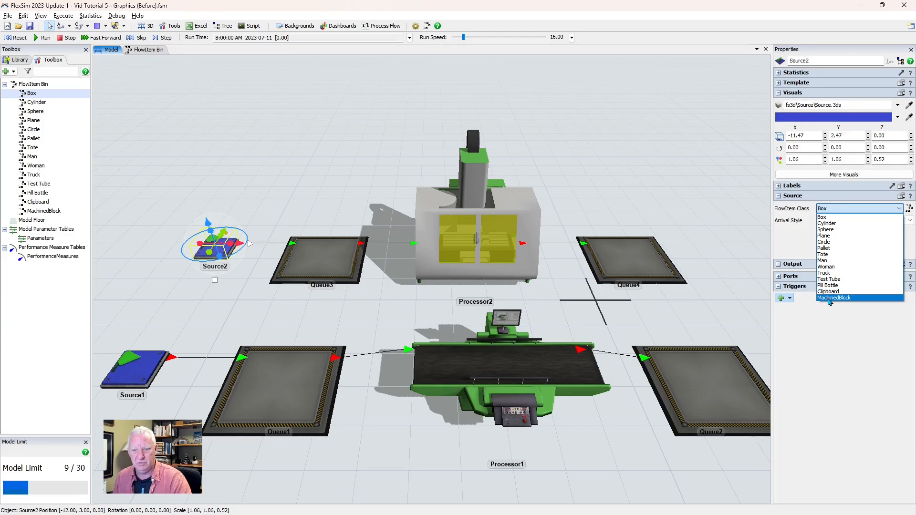
{"action": "left_click", "coordinate": [834, 297]}
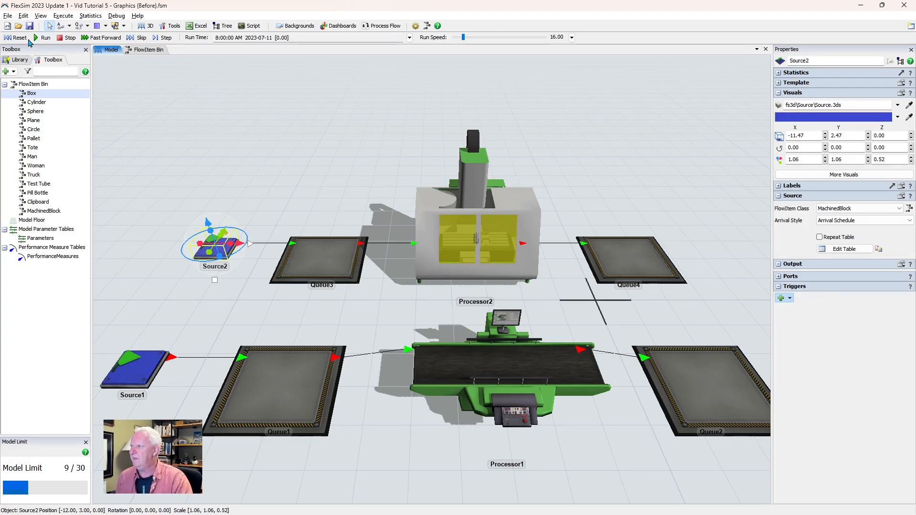
{"action": "left_click", "coordinate": [45, 38]}
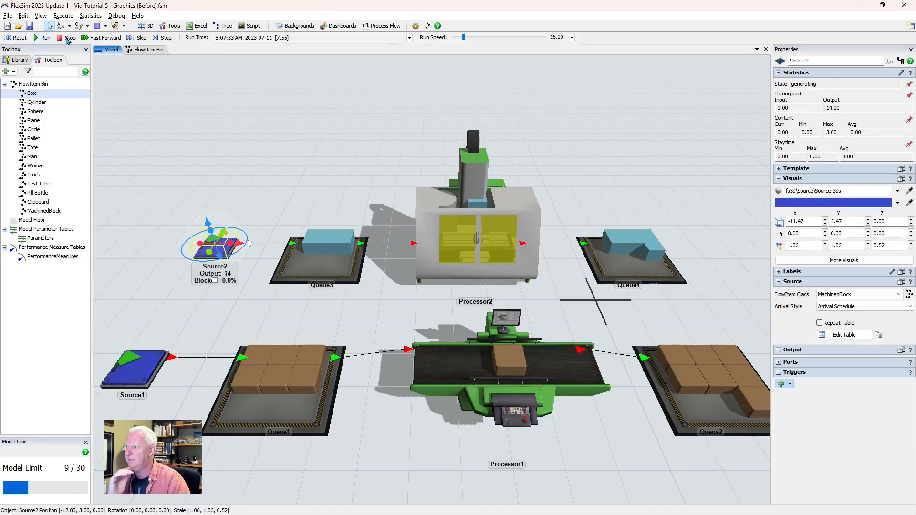
Stop the running simulation.
{"action": "left_click", "coordinate": [18, 37]}
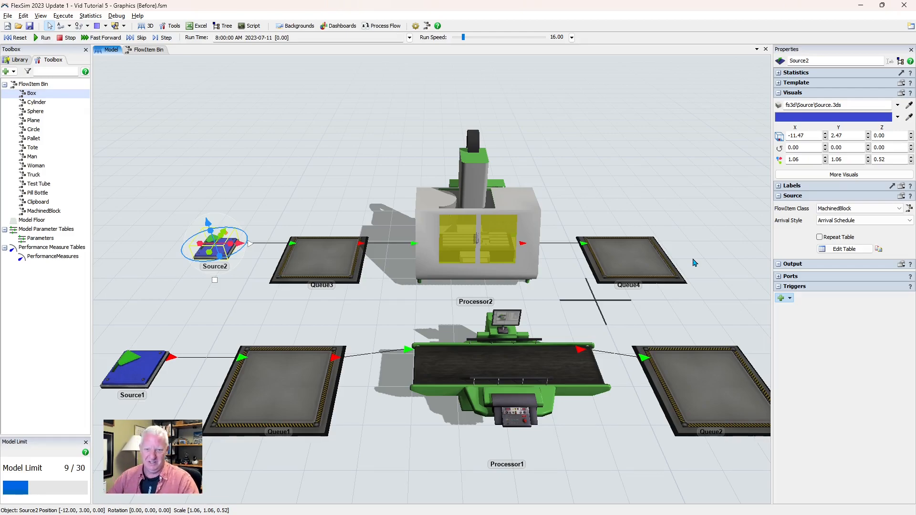
{"action": "mouse_move", "coordinate": [700, 278]}
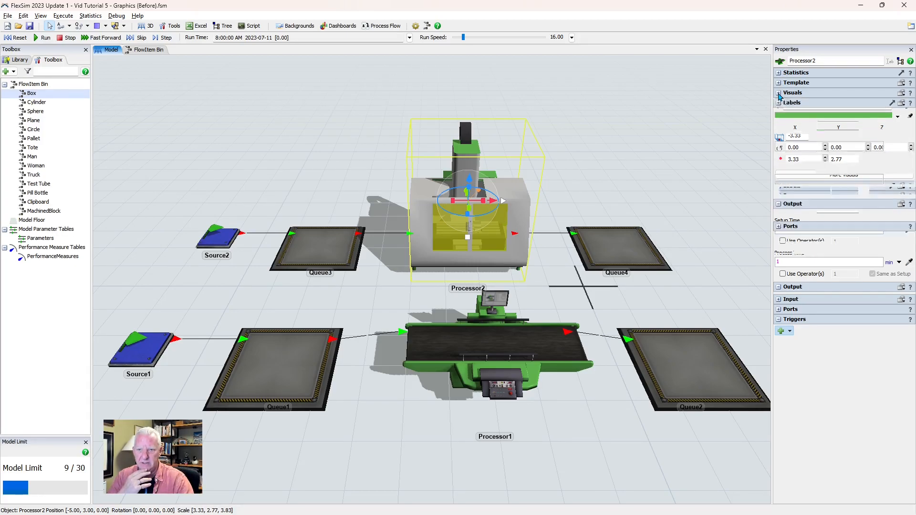
Collapse Processor2's label properties and list its trigger types for a new trigger.
{"action": "left_click", "coordinate": [793, 92]}
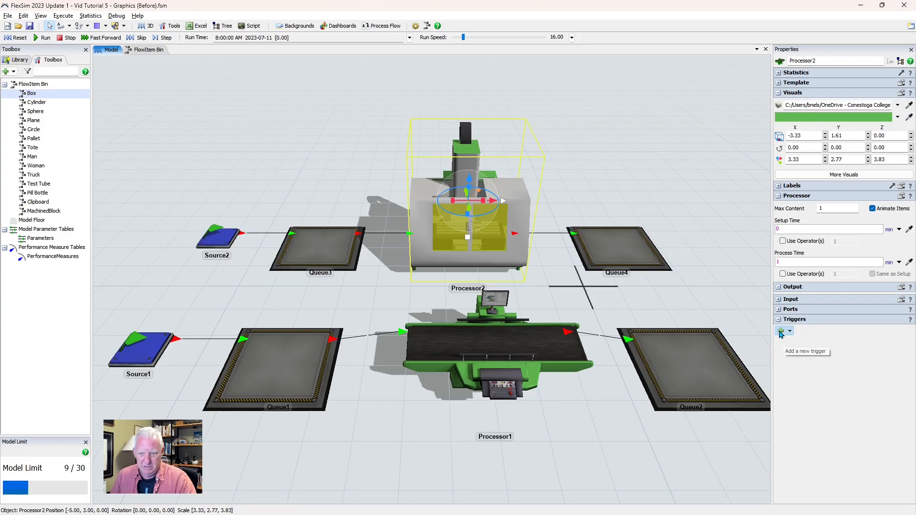
{"action": "left_click", "coordinate": [781, 331]}
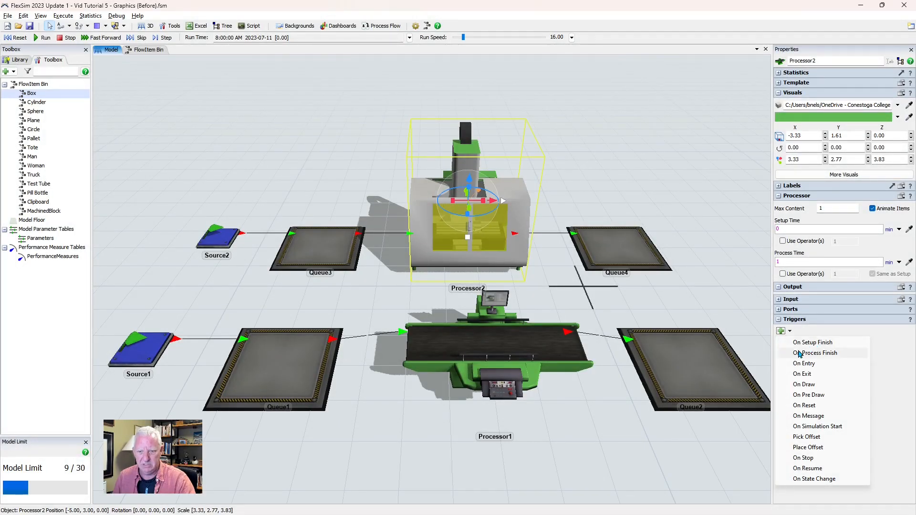
{"action": "mouse_move", "coordinate": [804, 364]}
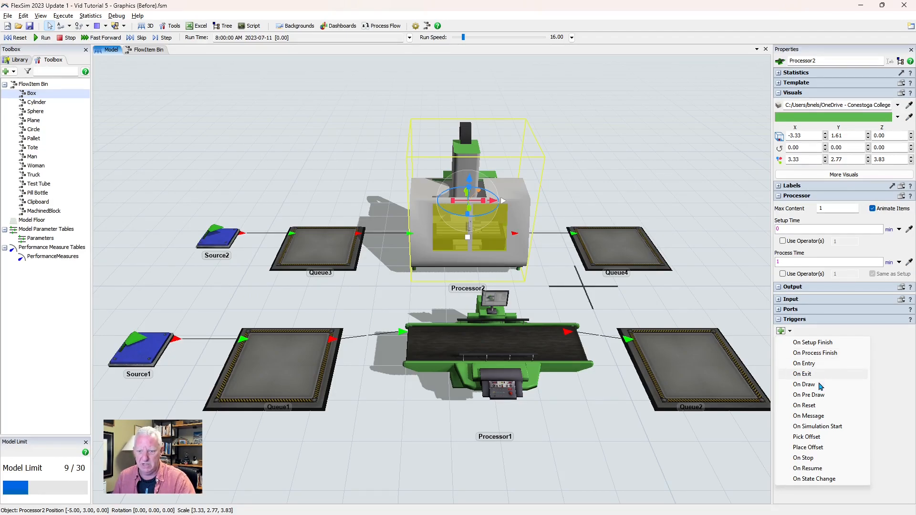
{"action": "mouse_move", "coordinate": [805, 405]}
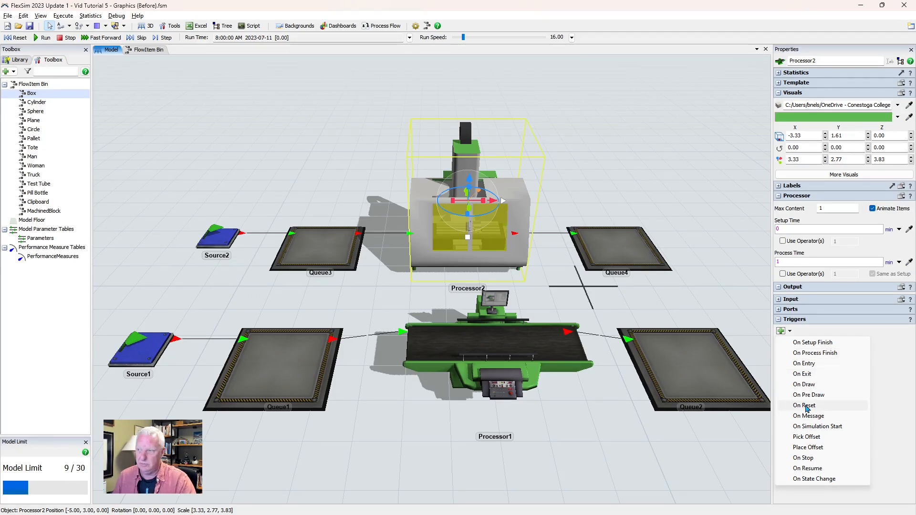
{"action": "mouse_move", "coordinate": [789, 415]}
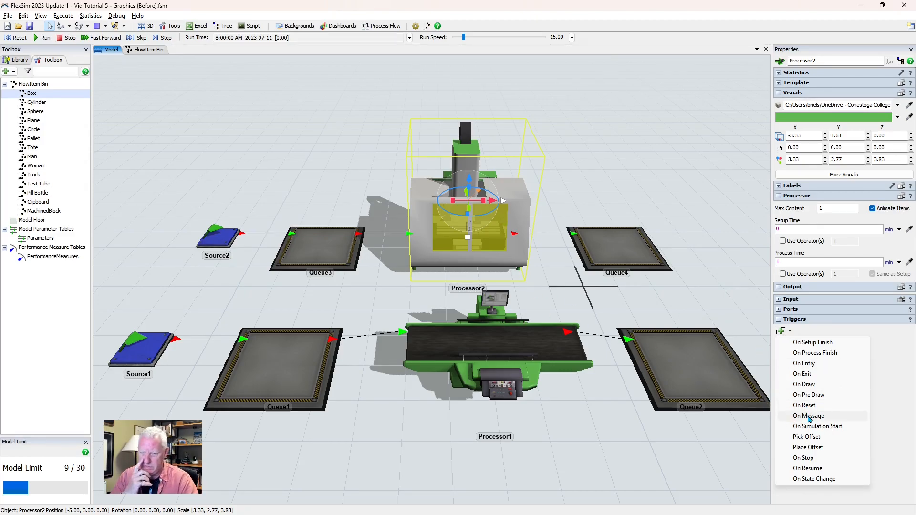
{"action": "mouse_move", "coordinate": [816, 353]}
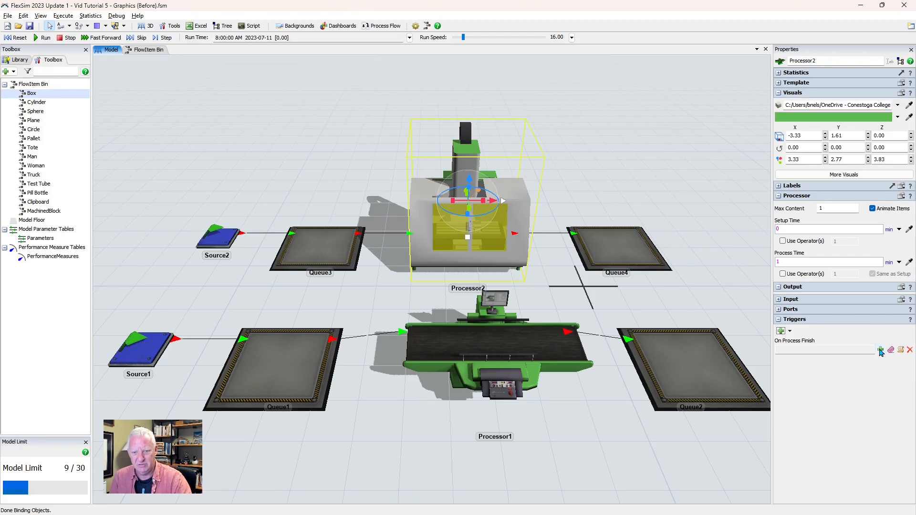
Add an On Process Finish trigger to Processor2 and list its action categories.
{"action": "left_click", "coordinate": [880, 350]}
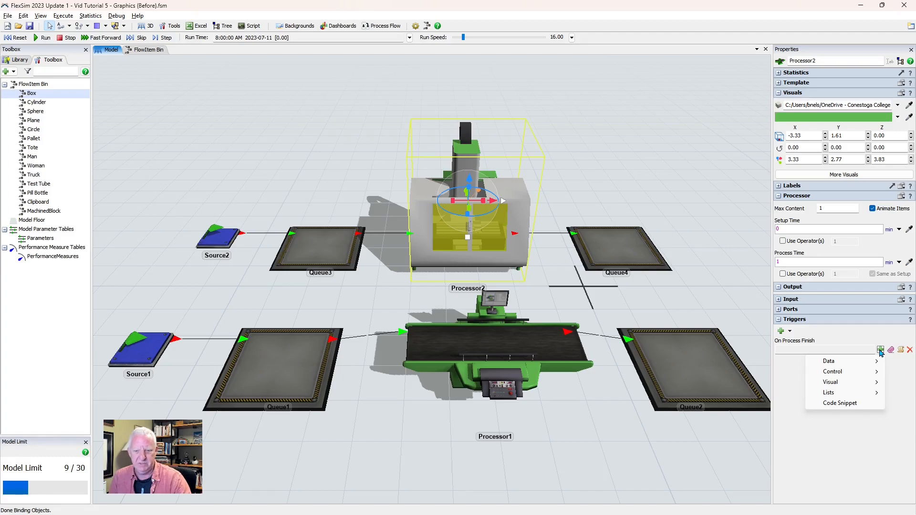
{"action": "mouse_move", "coordinate": [830, 361]}
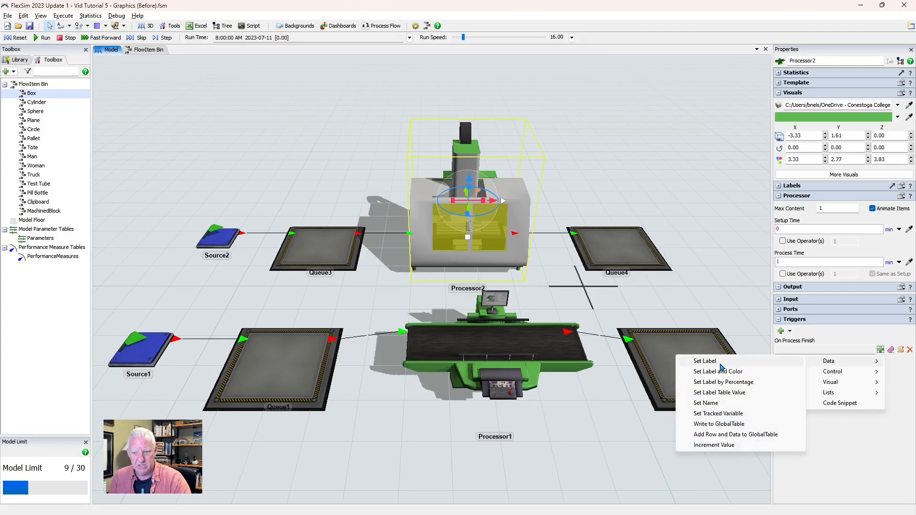
{"action": "mouse_move", "coordinate": [717, 371]}
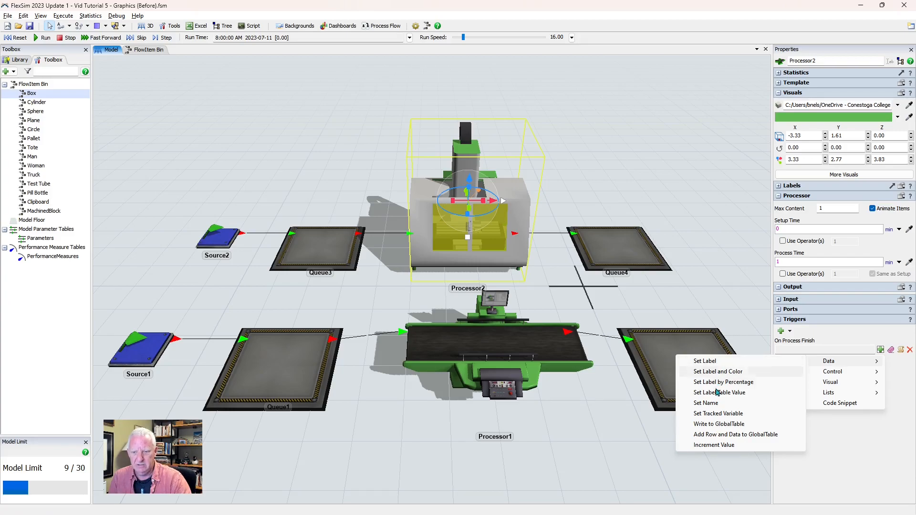
{"action": "mouse_move", "coordinate": [707, 417]}
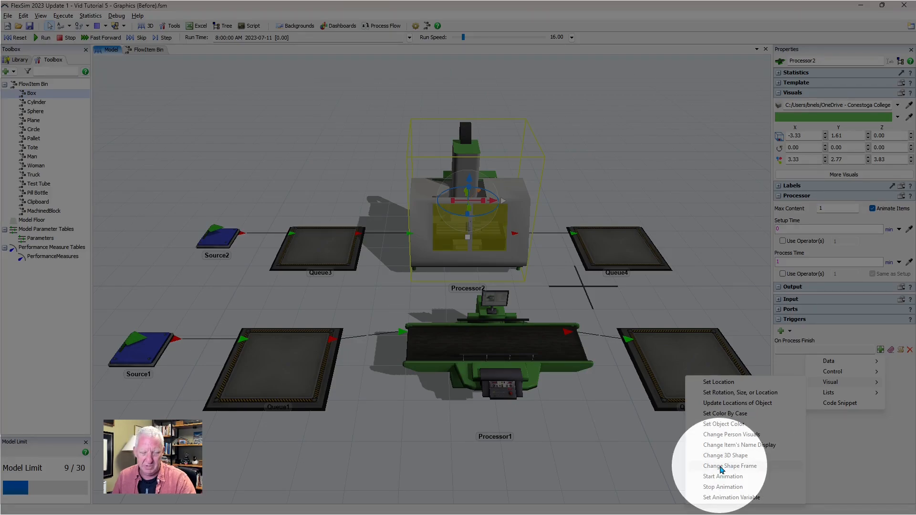
Add a Change Shape Frame action targeting the processed item with its new Drilled frame.
{"action": "left_click", "coordinate": [729, 466]}
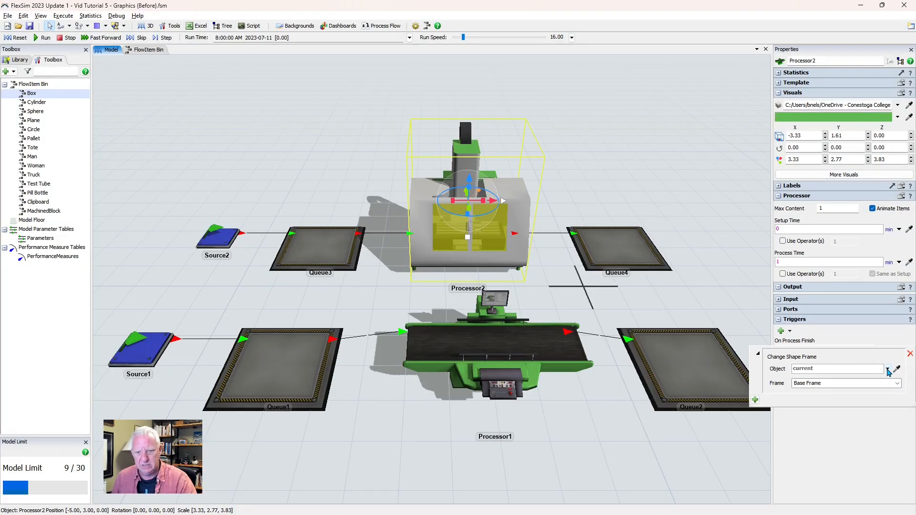
{"action": "left_click", "coordinate": [886, 368]}
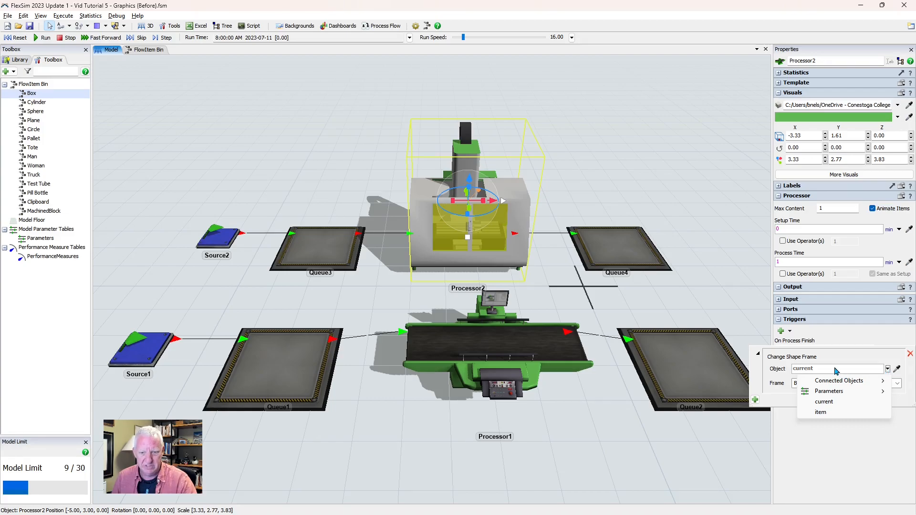
{"action": "left_click", "coordinate": [821, 412]}
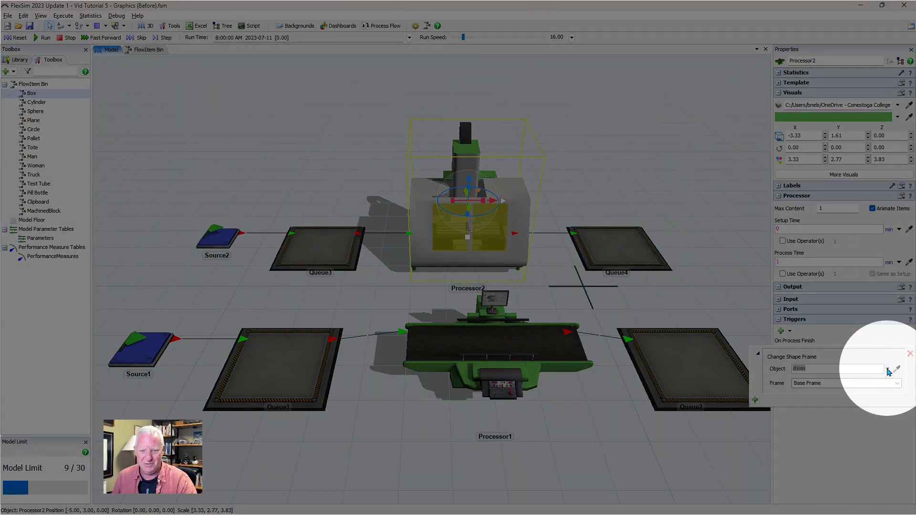
{"action": "left_click", "coordinate": [887, 368]}
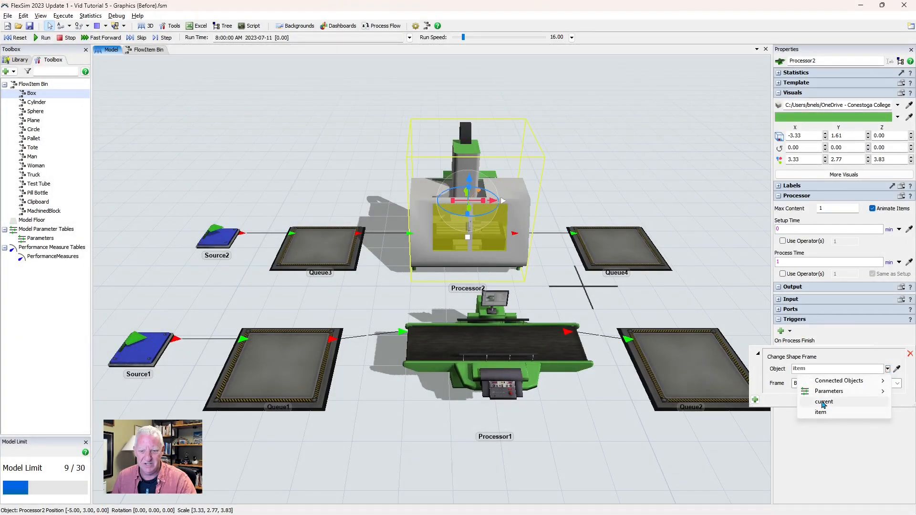
{"action": "mouse_move", "coordinate": [822, 412]}
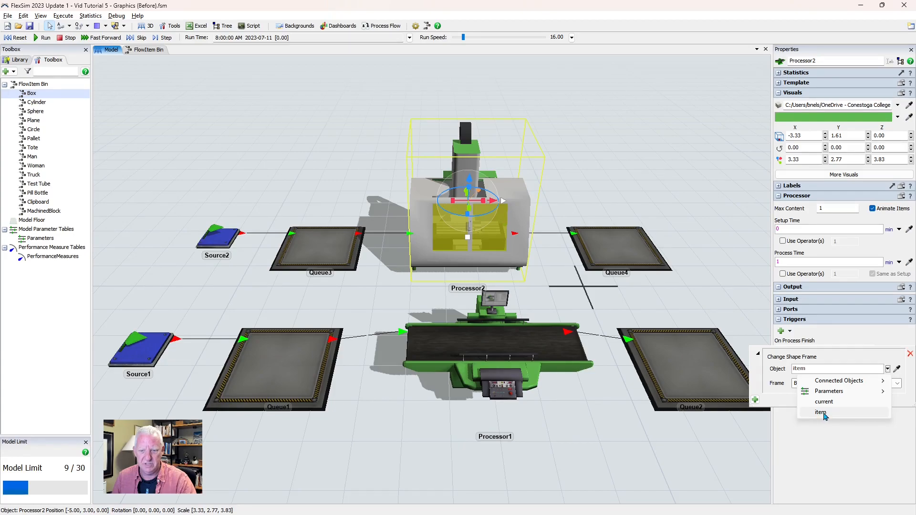
{"action": "left_click", "coordinate": [821, 412]}
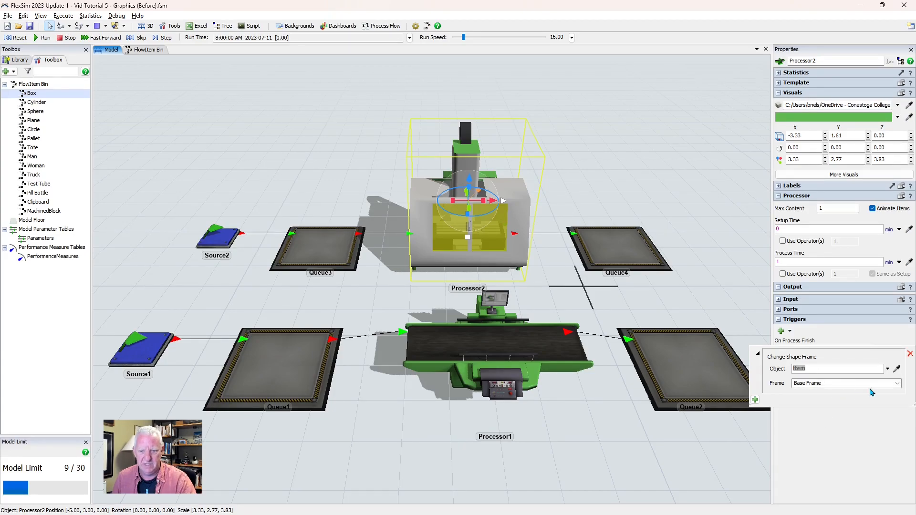
{"action": "mouse_move", "coordinate": [817, 391]}
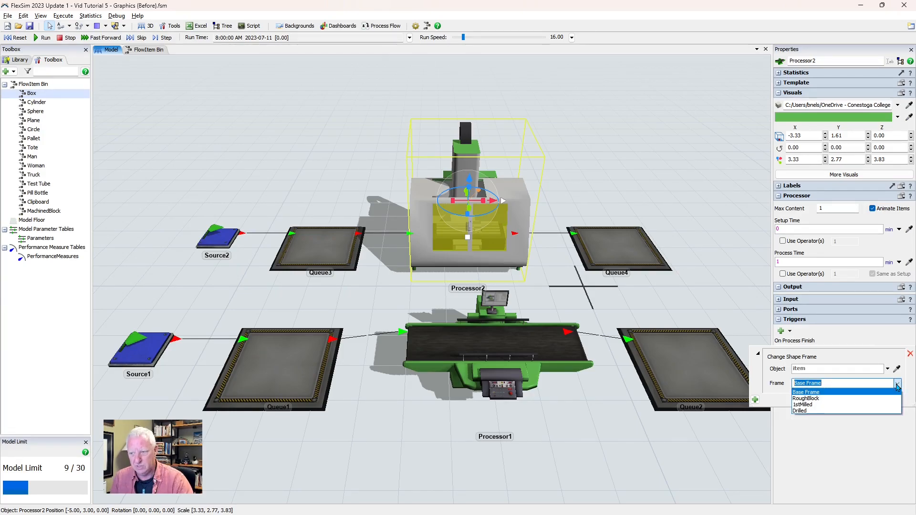
{"action": "mouse_move", "coordinate": [807, 411]}
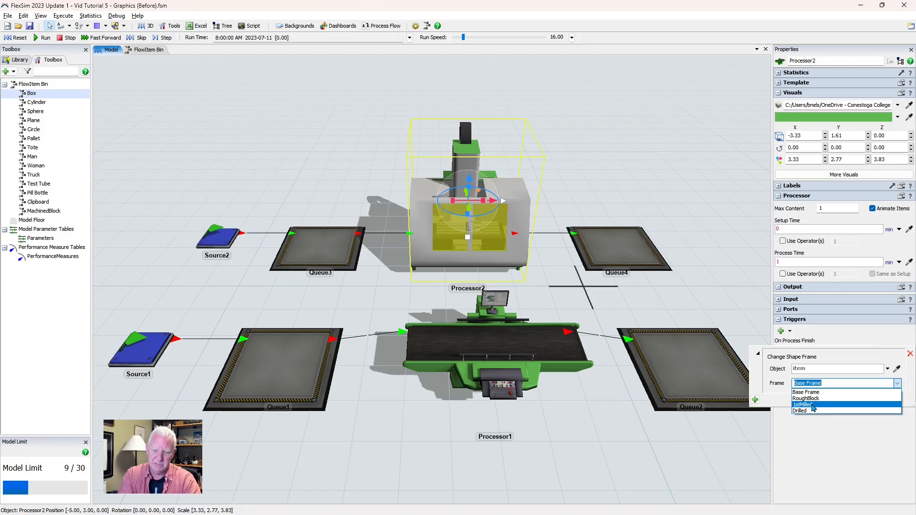
{"action": "left_click", "coordinate": [800, 410]}
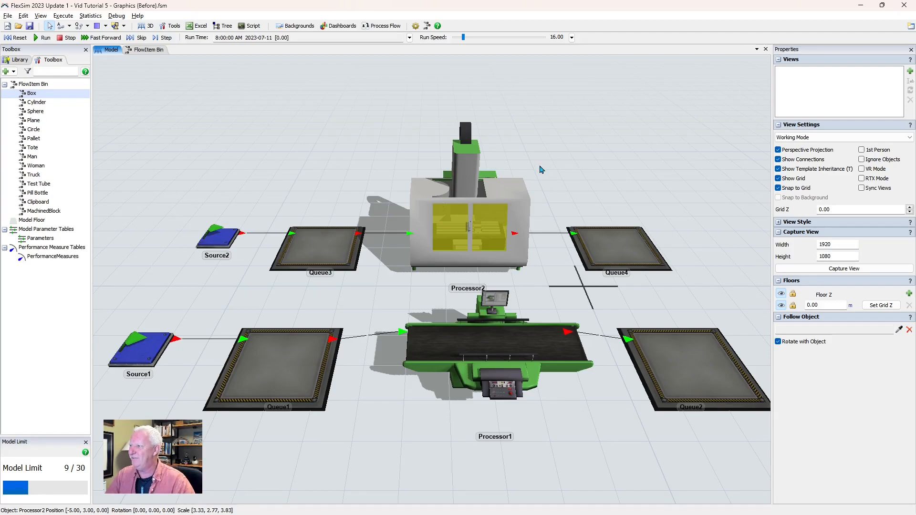
Reset the model and run the simulation so blocks stack in Queue4 and boxes in Queue2.
{"action": "left_click", "coordinate": [19, 37]}
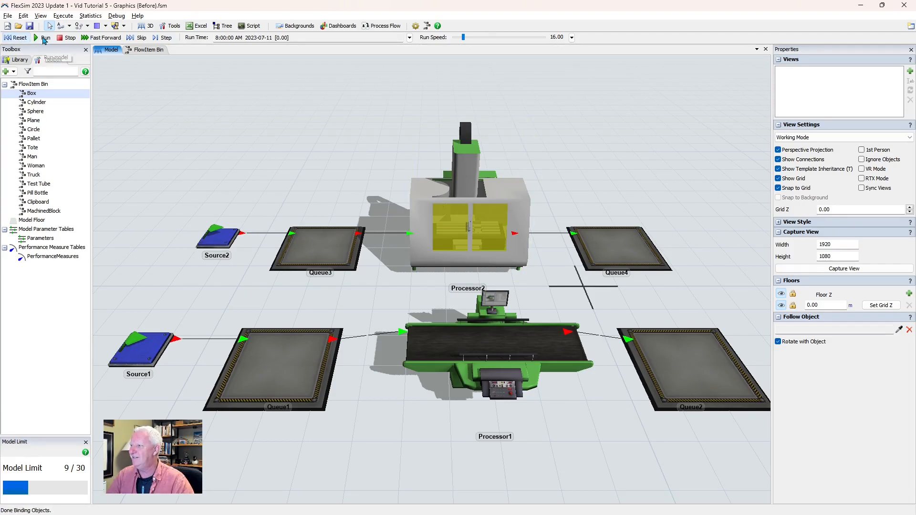
{"action": "left_click", "coordinate": [46, 37]}
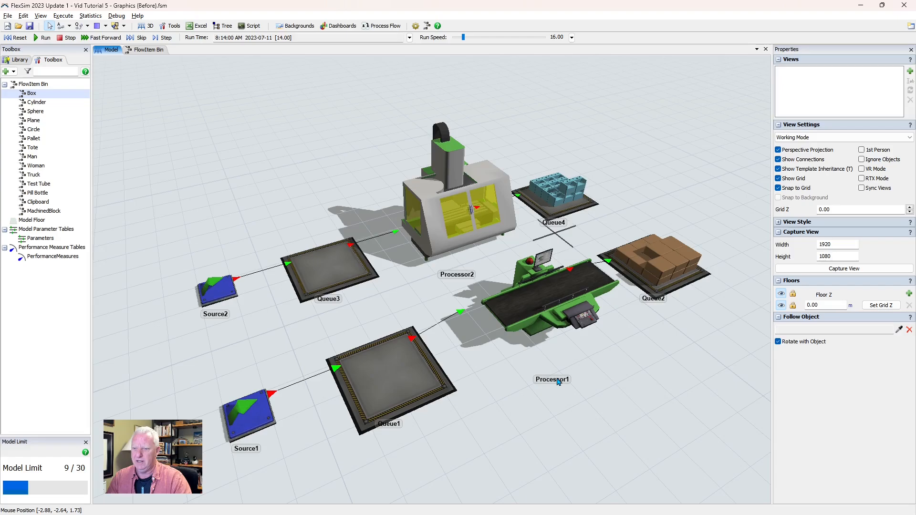
{"action": "mouse_move", "coordinate": [251, 181]}
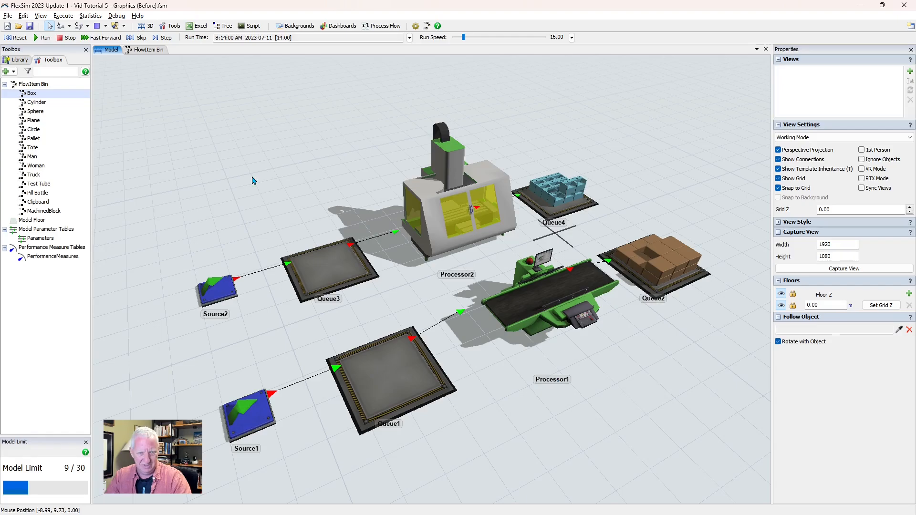